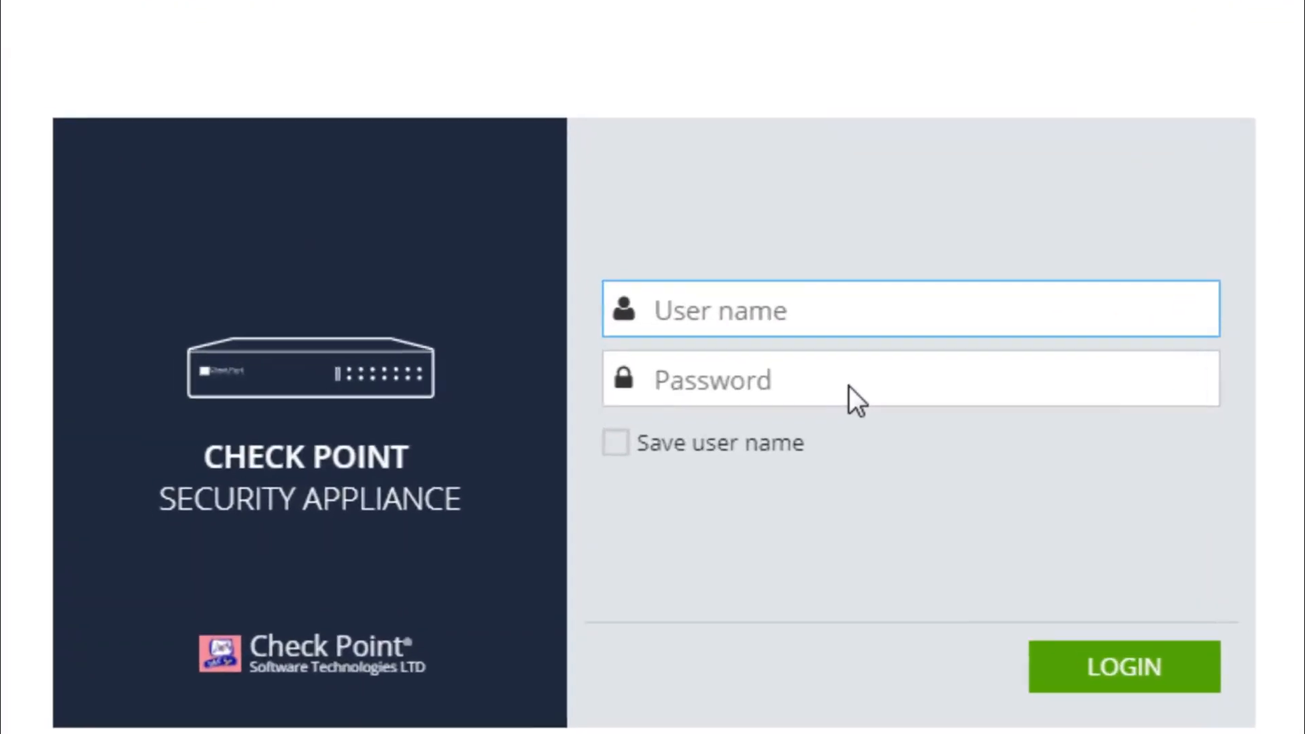
Step: Sign in to the appliance WebUI as admin to reach the Home overview
type("adm")
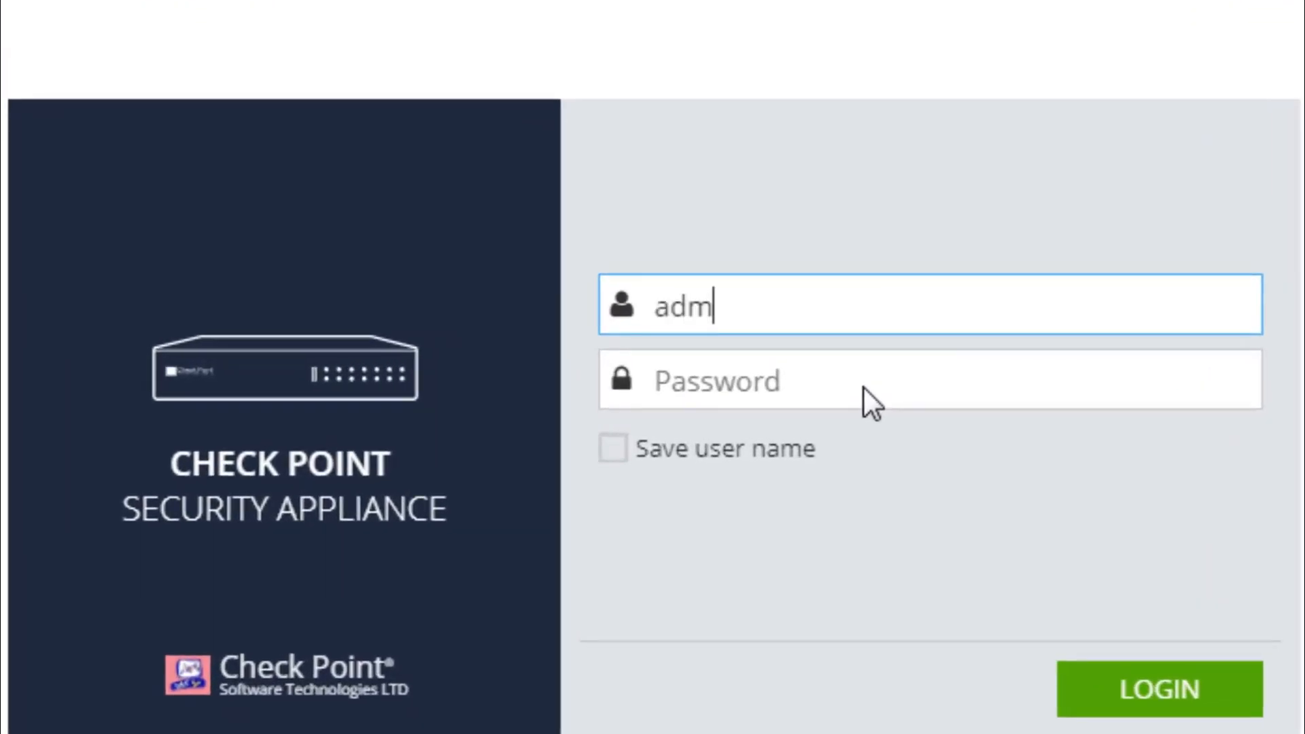
left_click(1160, 688)
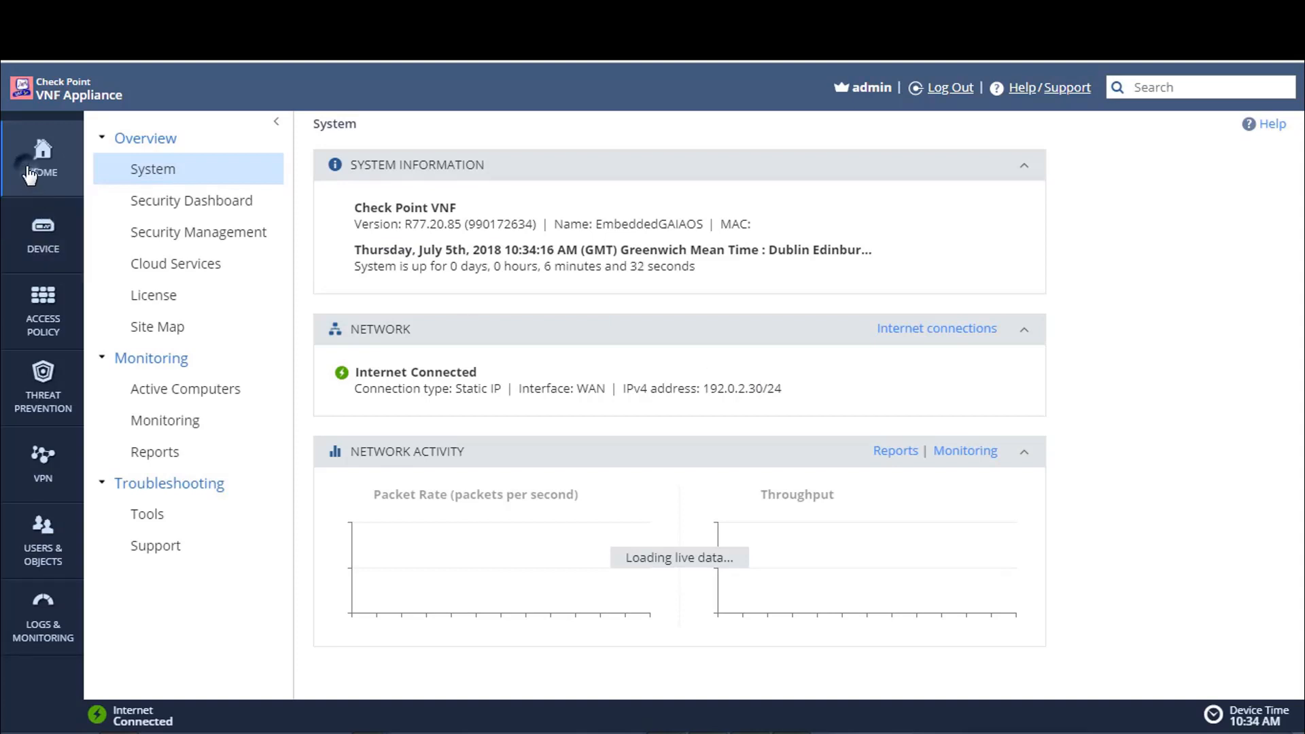
mouse_move(190, 223)
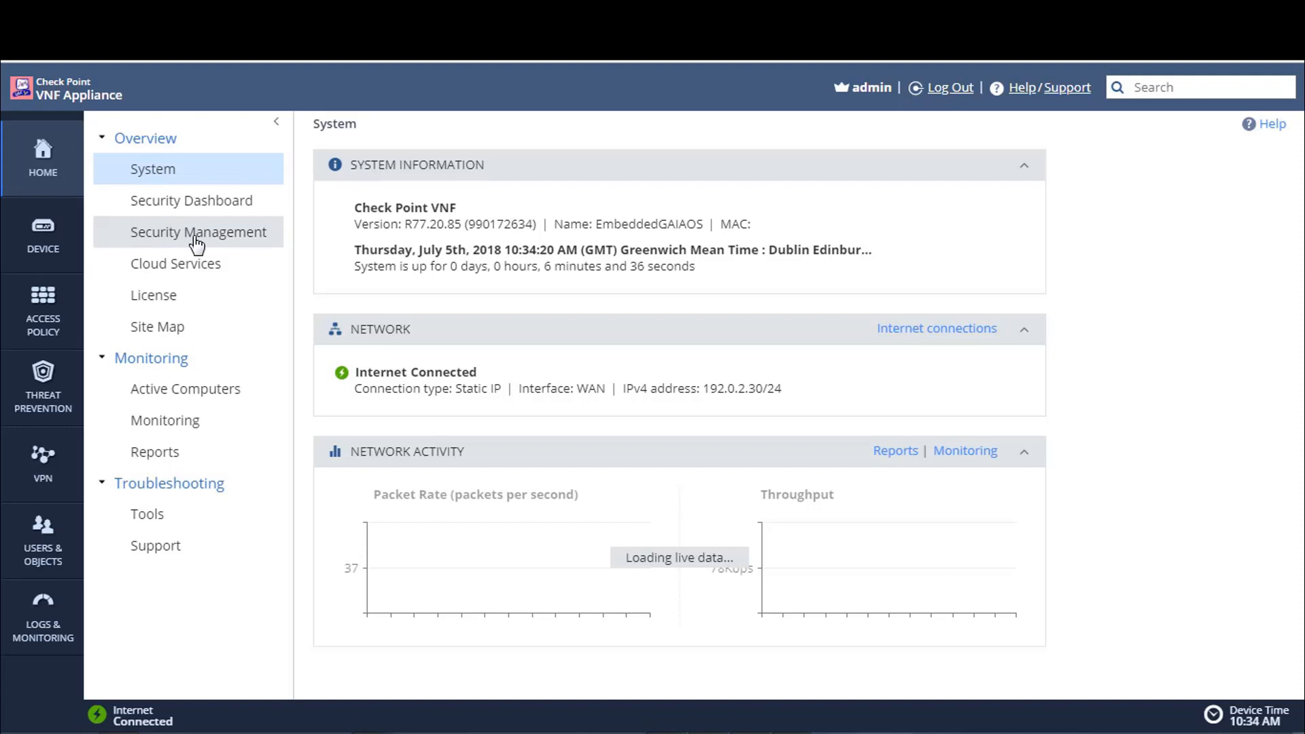
Step: Go to the Security Management page, currently set to Local management
left_click(198, 231)
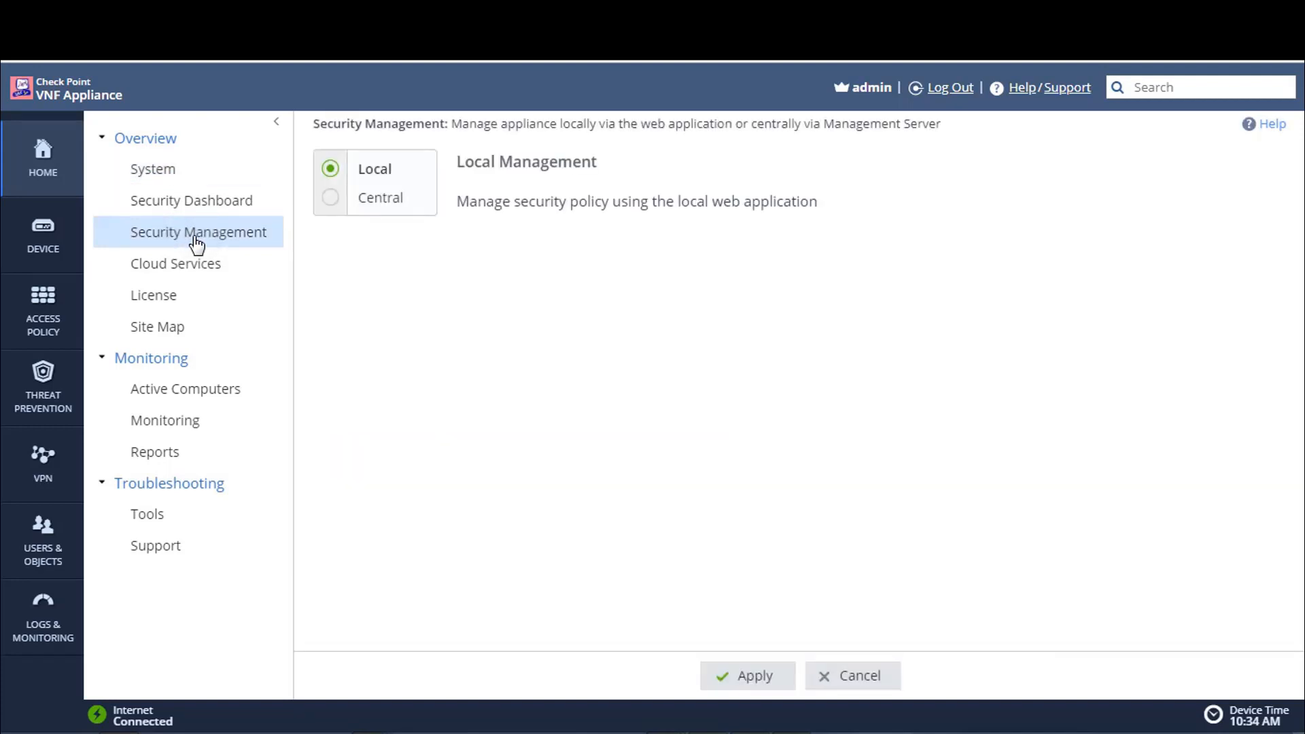
mouse_move(454, 301)
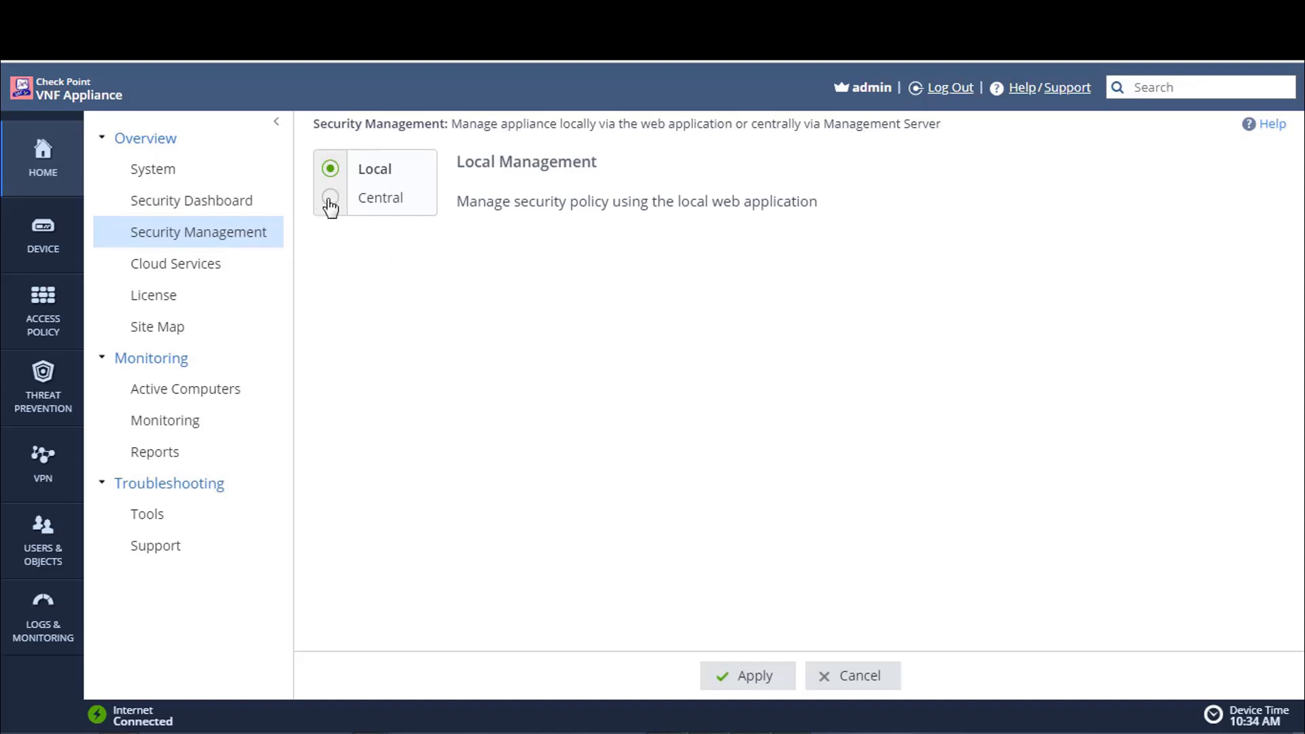
Step: Select Central management and apply it, leaving the management server Not initialized
left_click(330, 197)
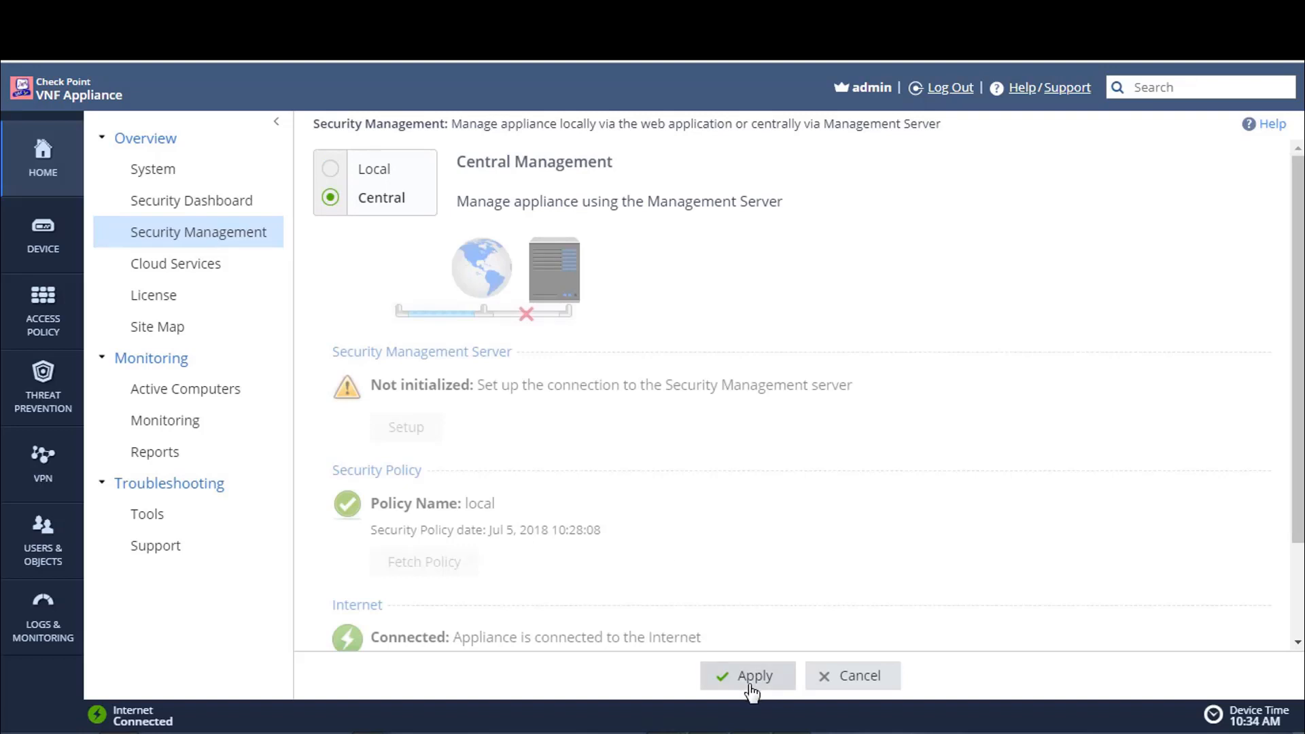
mouse_move(299, 568)
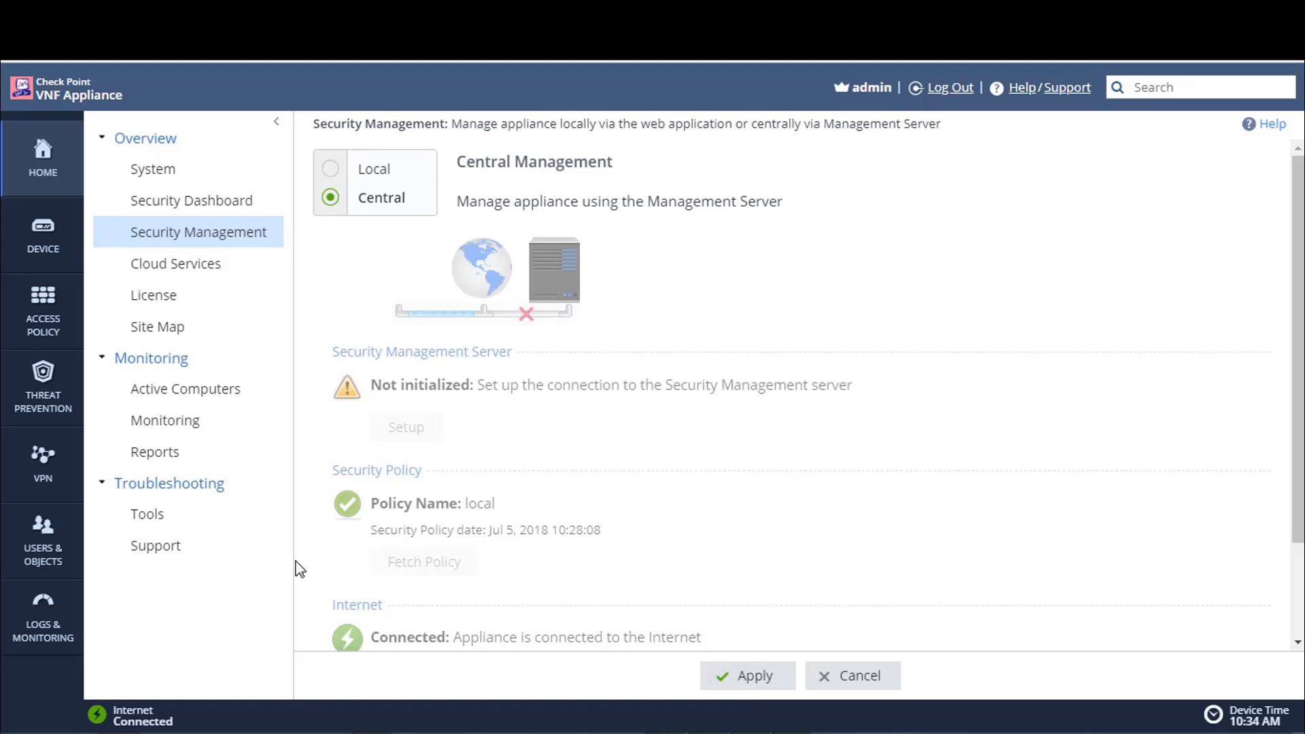
mouse_move(740, 675)
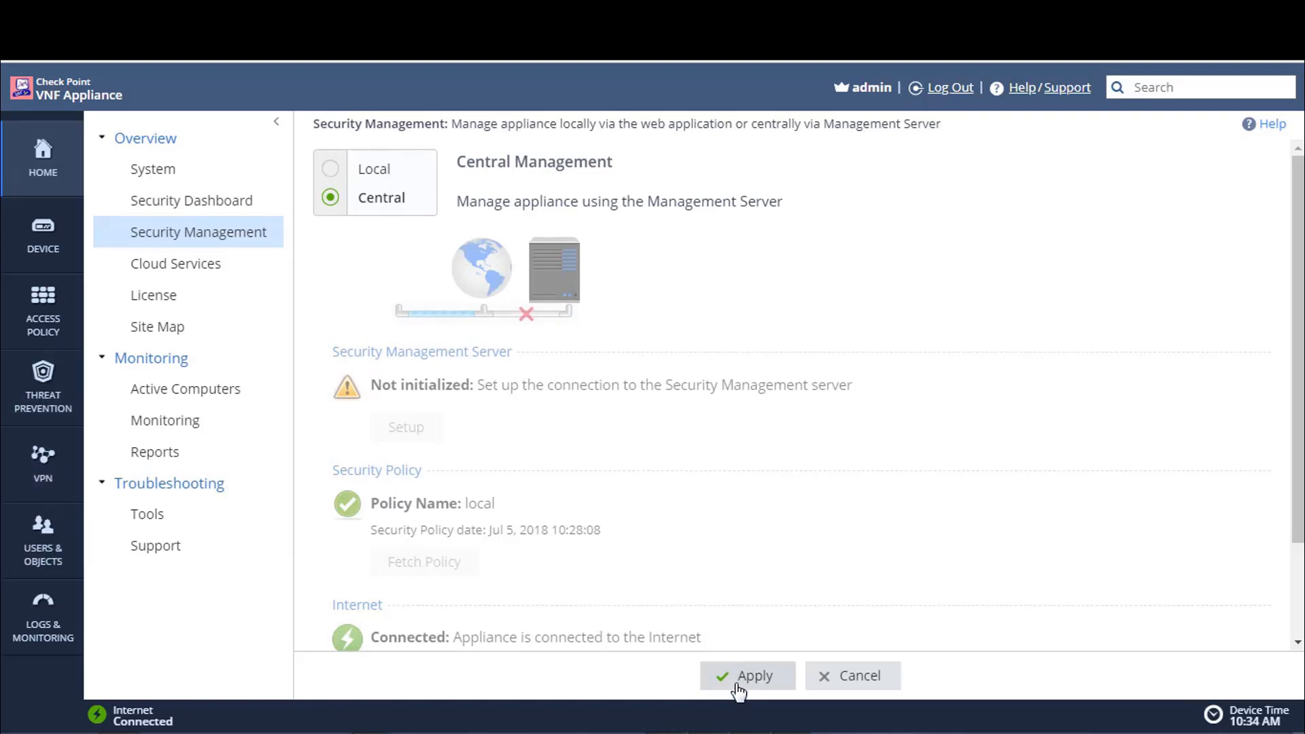
left_click(746, 676)
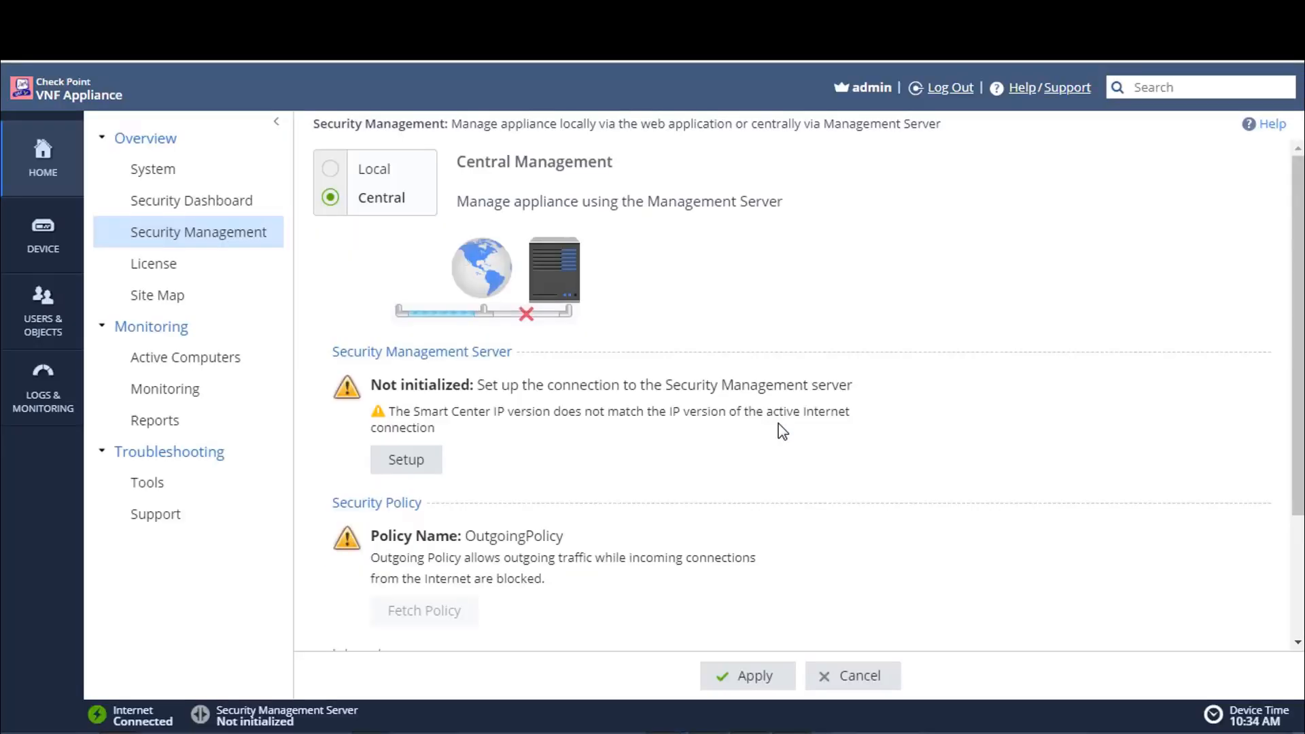
mouse_move(43, 570)
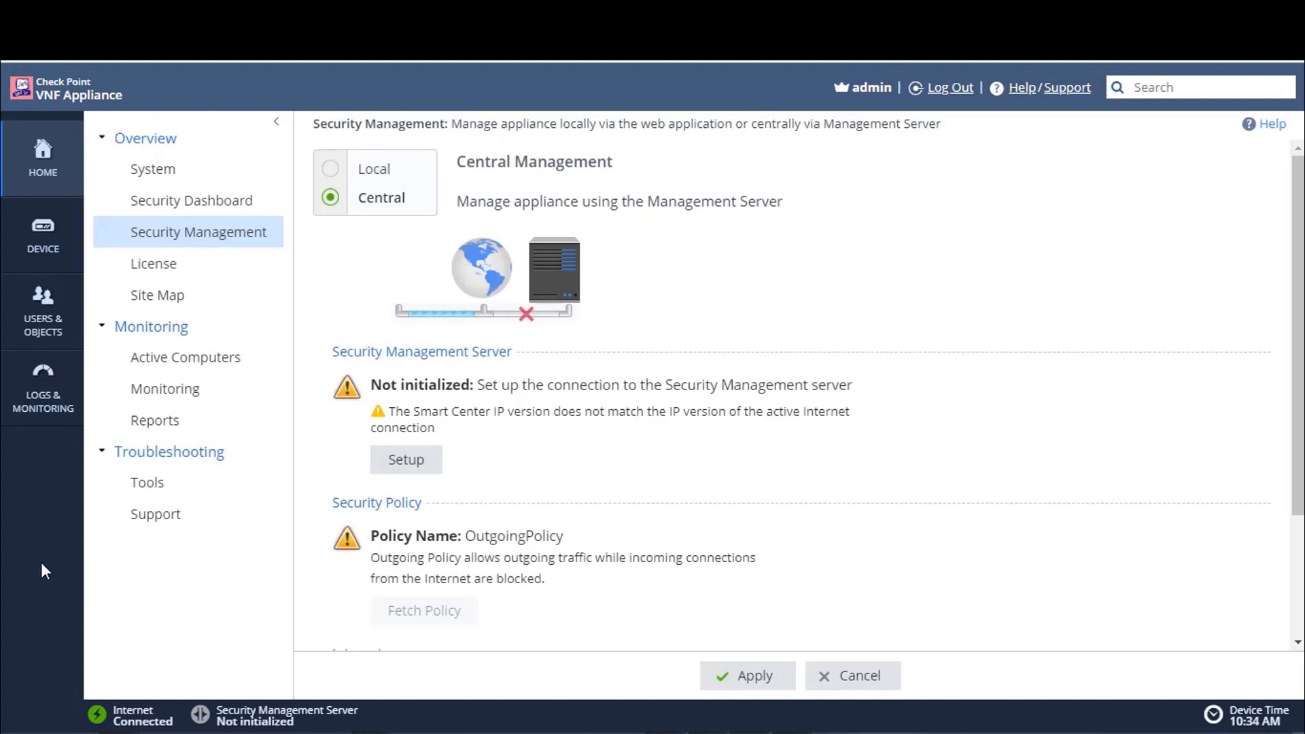
mouse_move(50, 597)
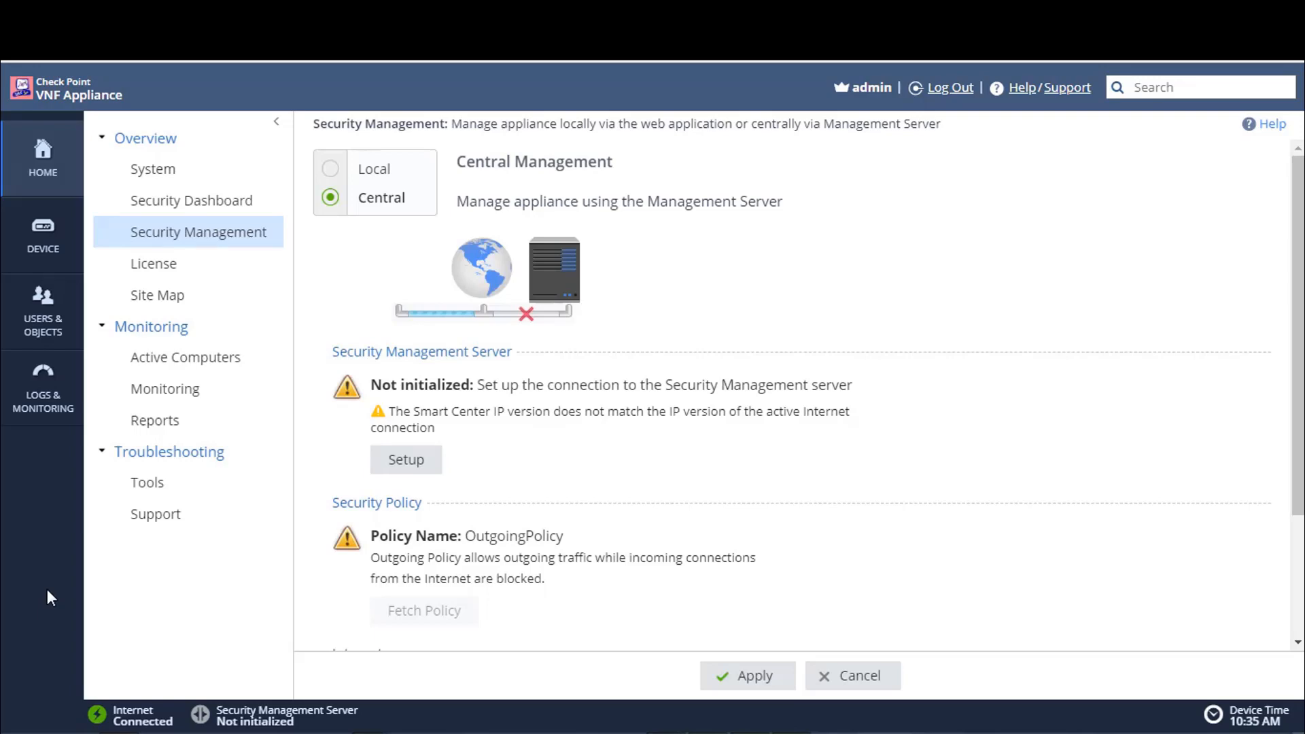
mouse_move(106, 594)
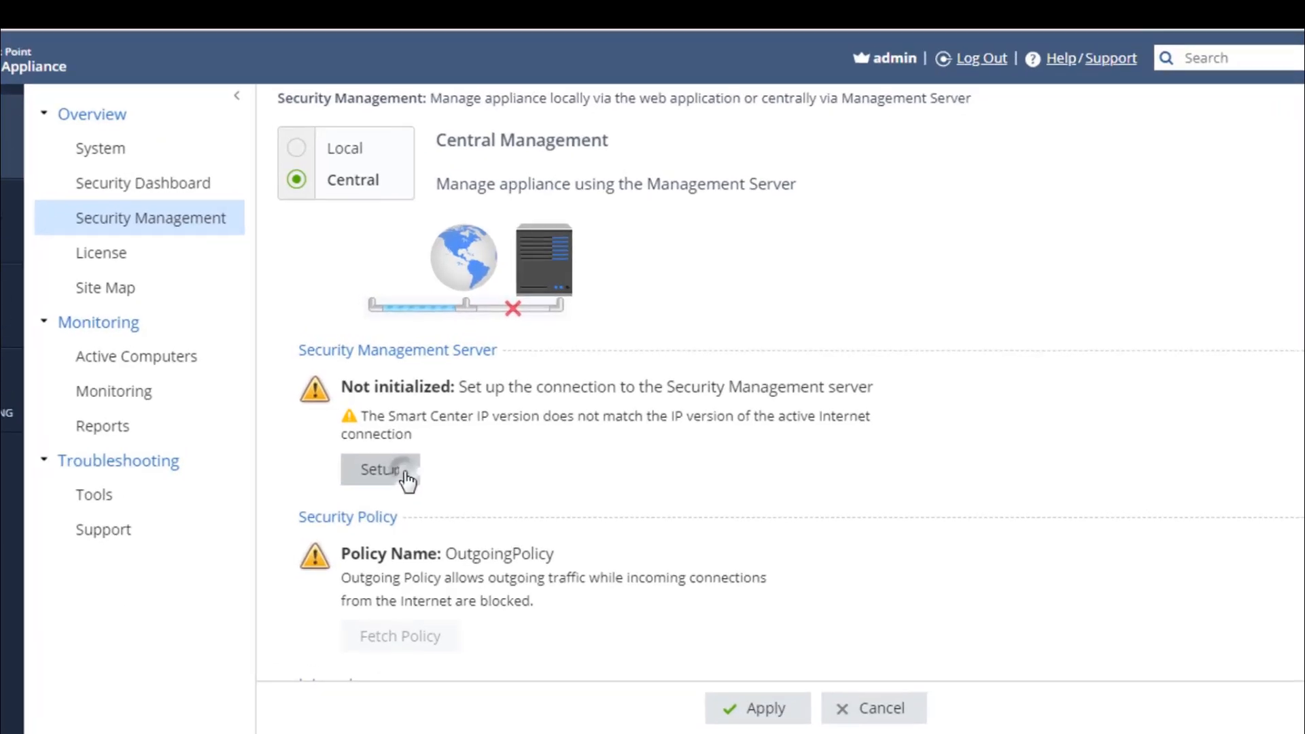
Step: Start the Security Management Server setup wizard and reach its one-time password field
left_click(379, 469)
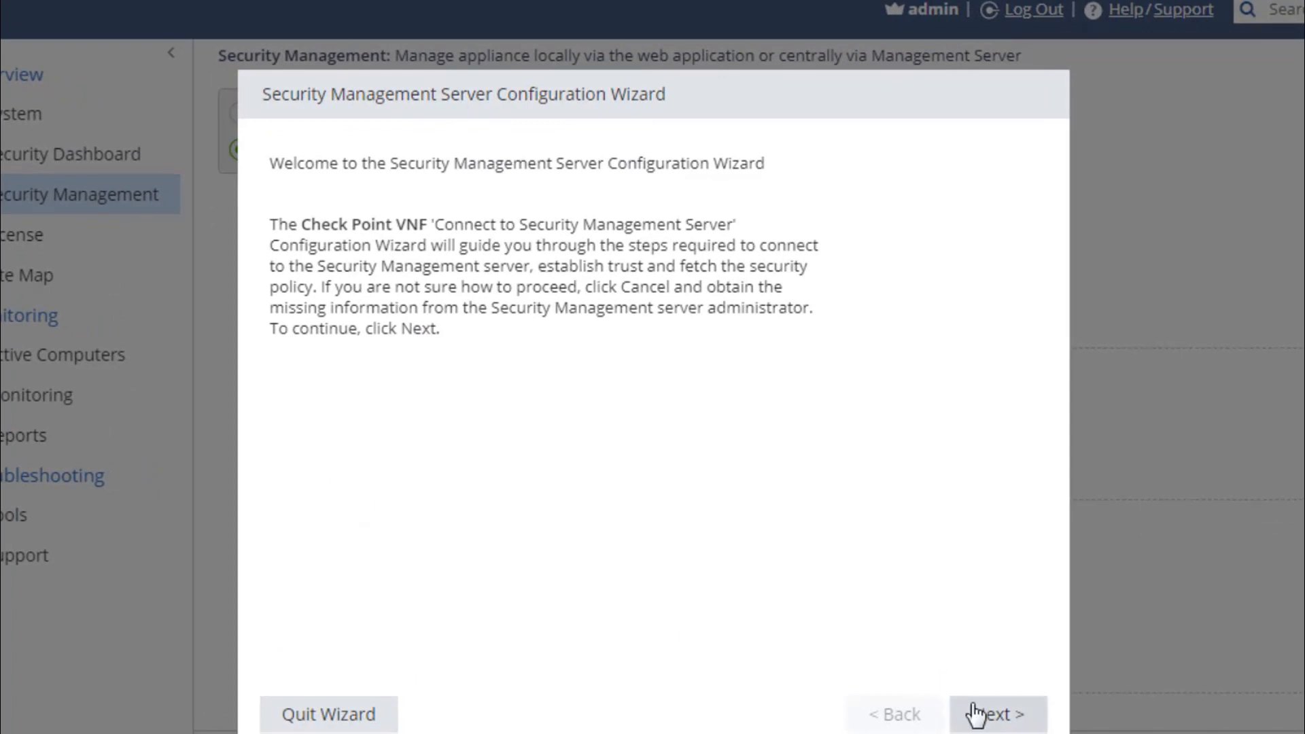
left_click(997, 714)
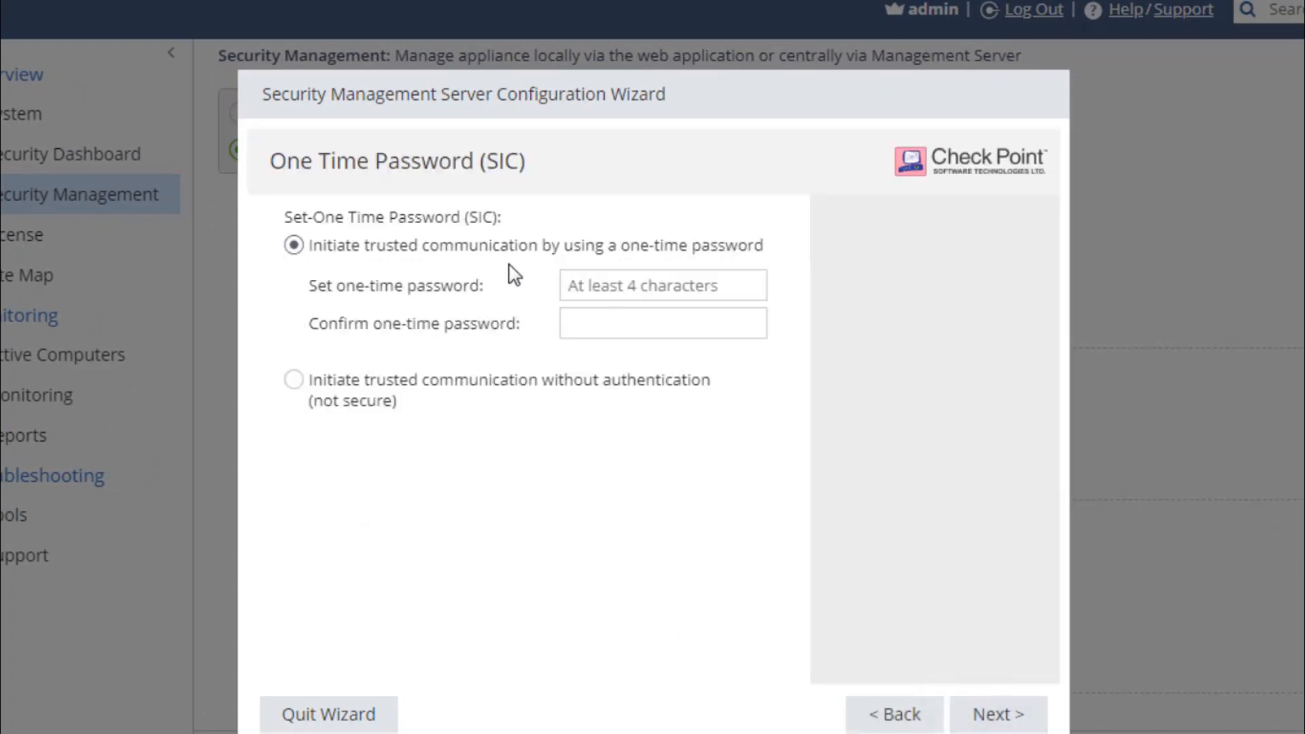
left_click(662, 284)
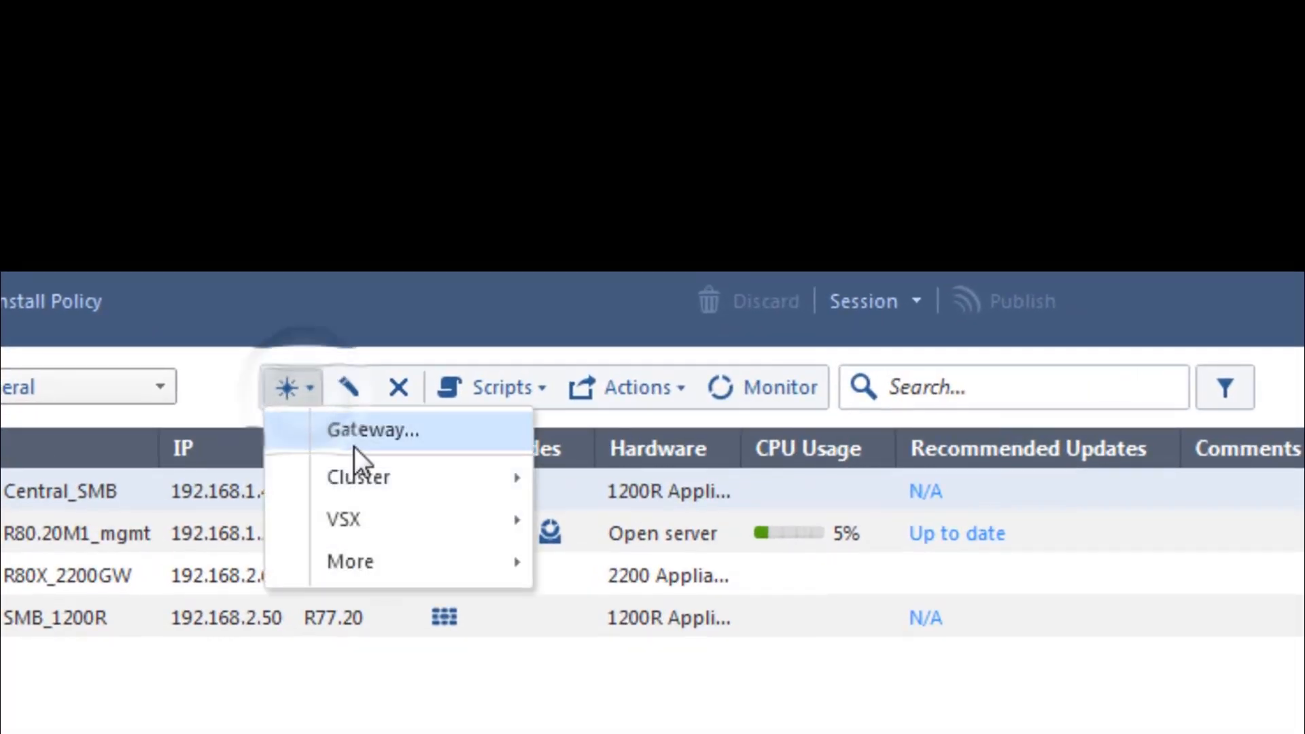
Step: Create a new Gateway object from the Gateways & Servers New menu
left_click(375, 431)
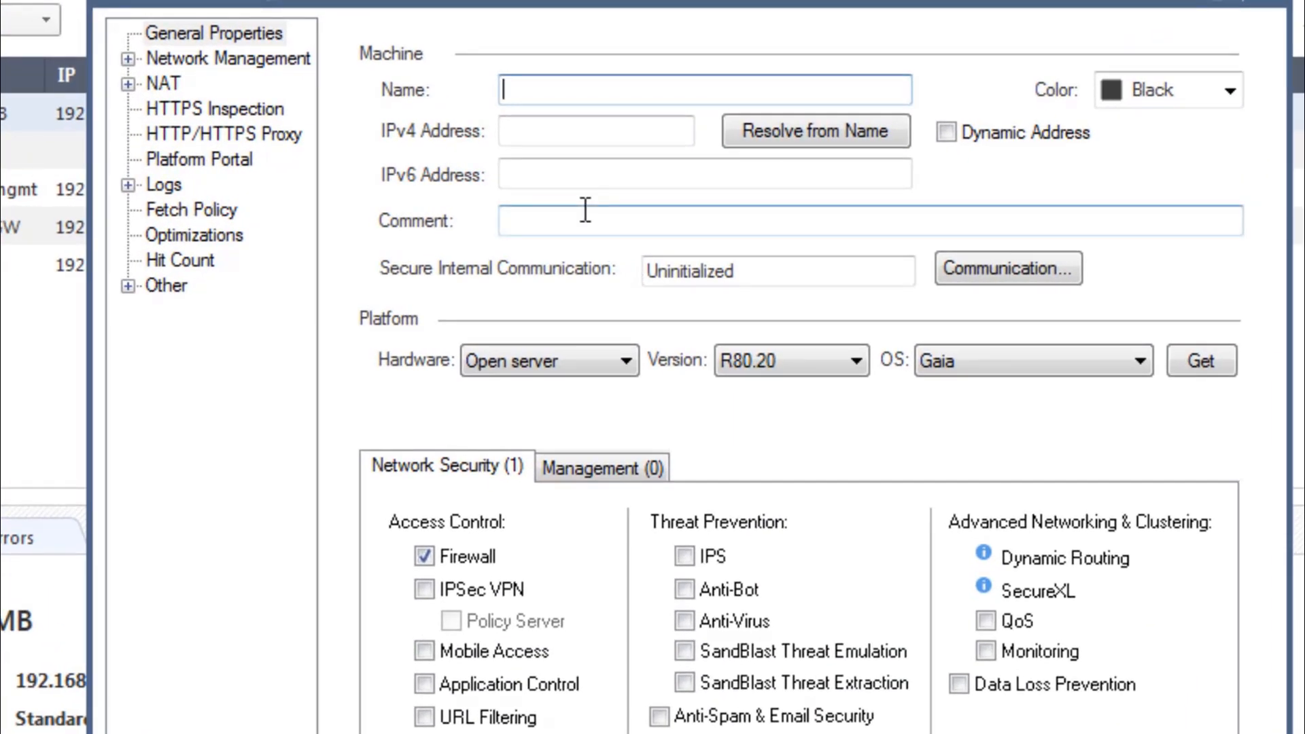
Step: Name the gateway GW_1400 at 192.168.1.30 with 1430/1450 Appliances hardware, then go to Communication
type("GW")
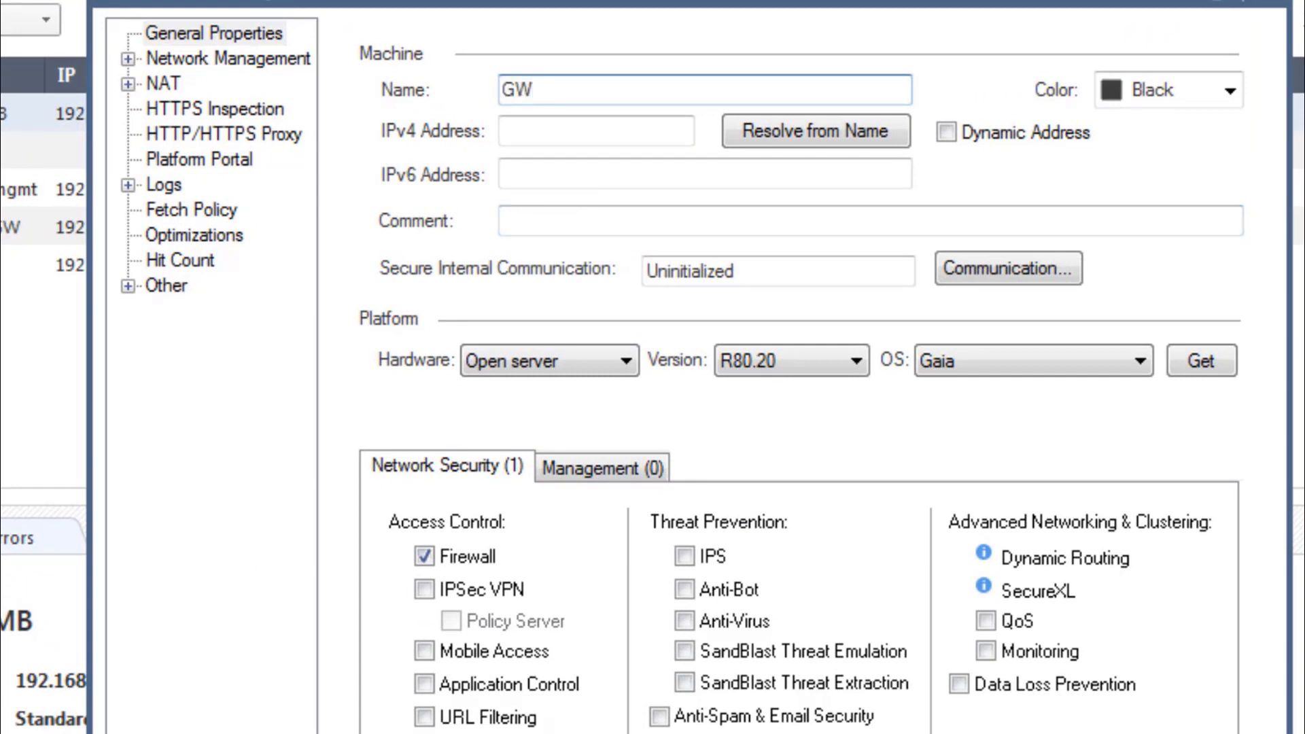
type("_1400")
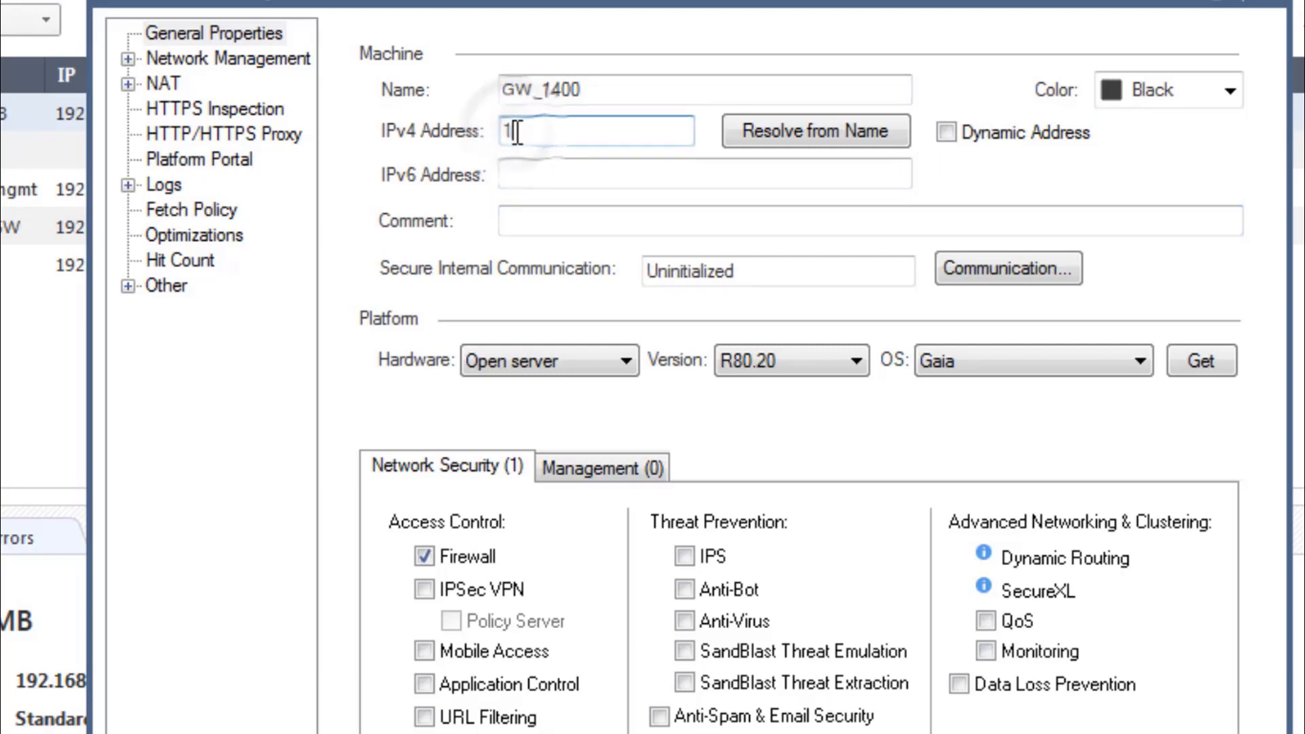
type("92.168.1")
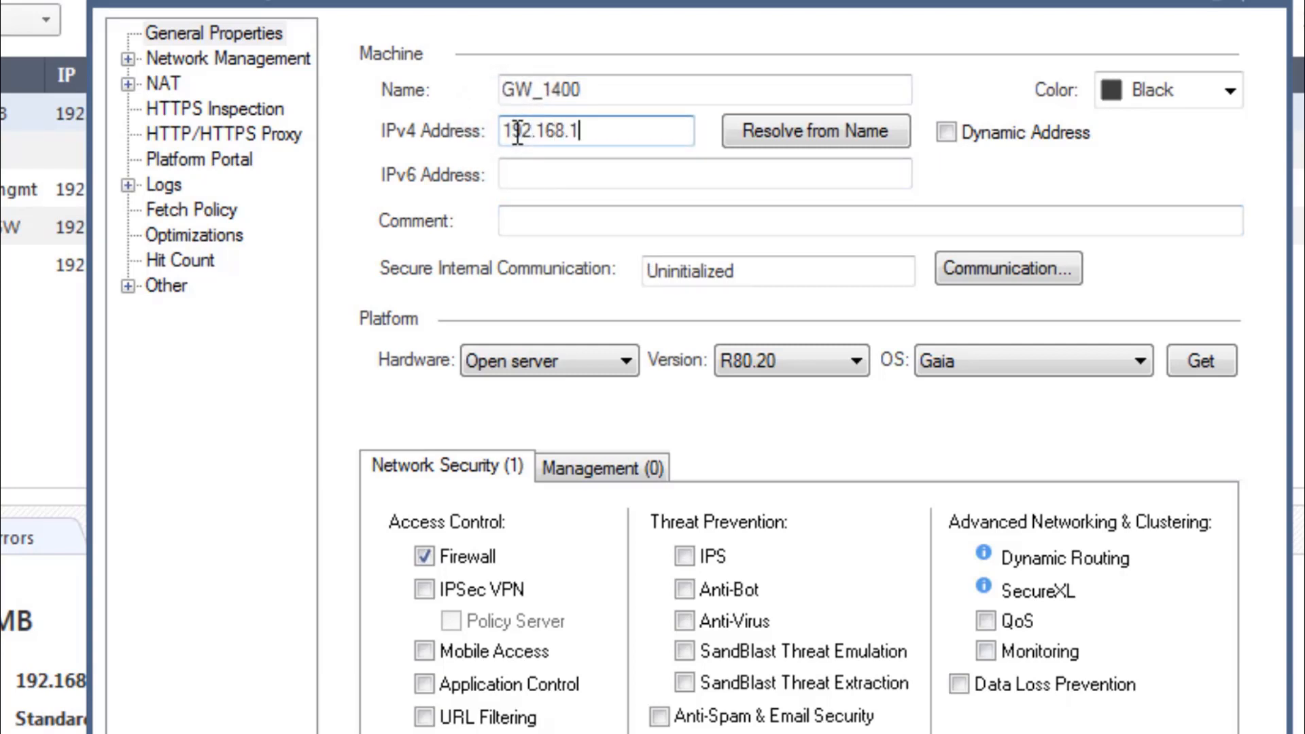
type("30")
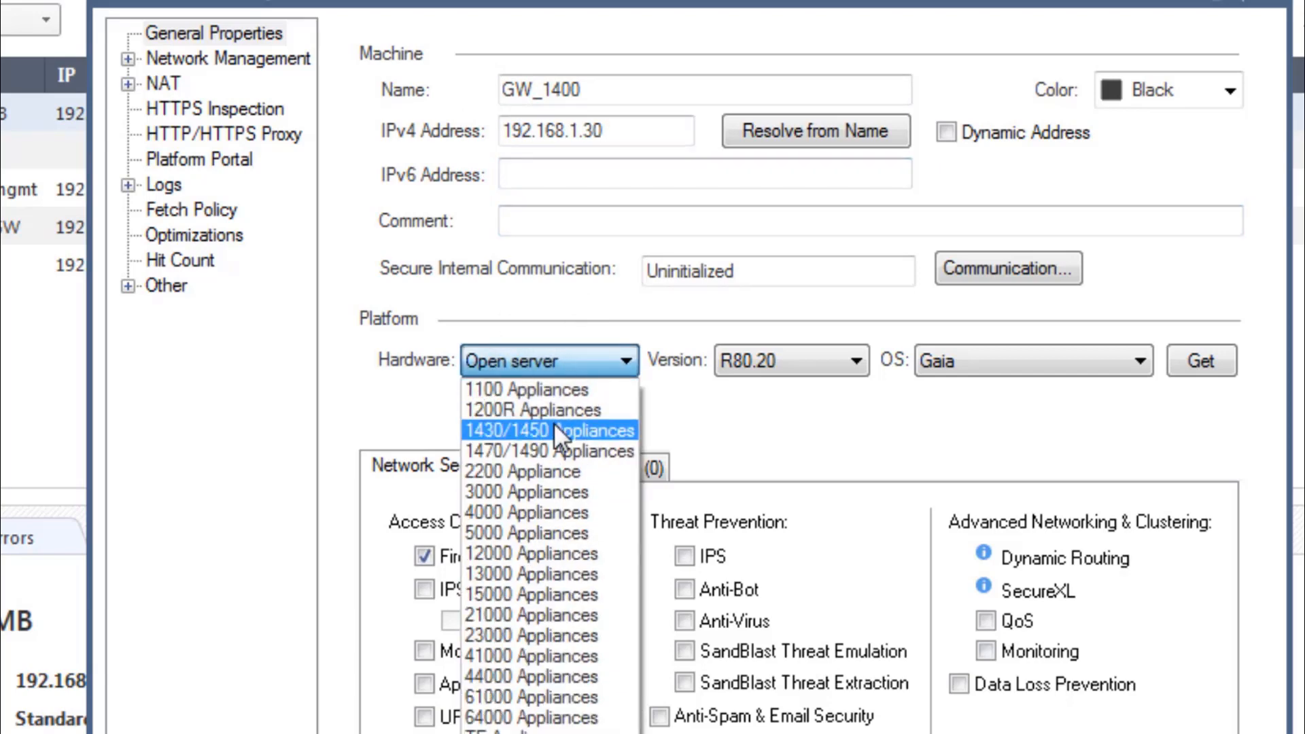
left_click(532, 431)
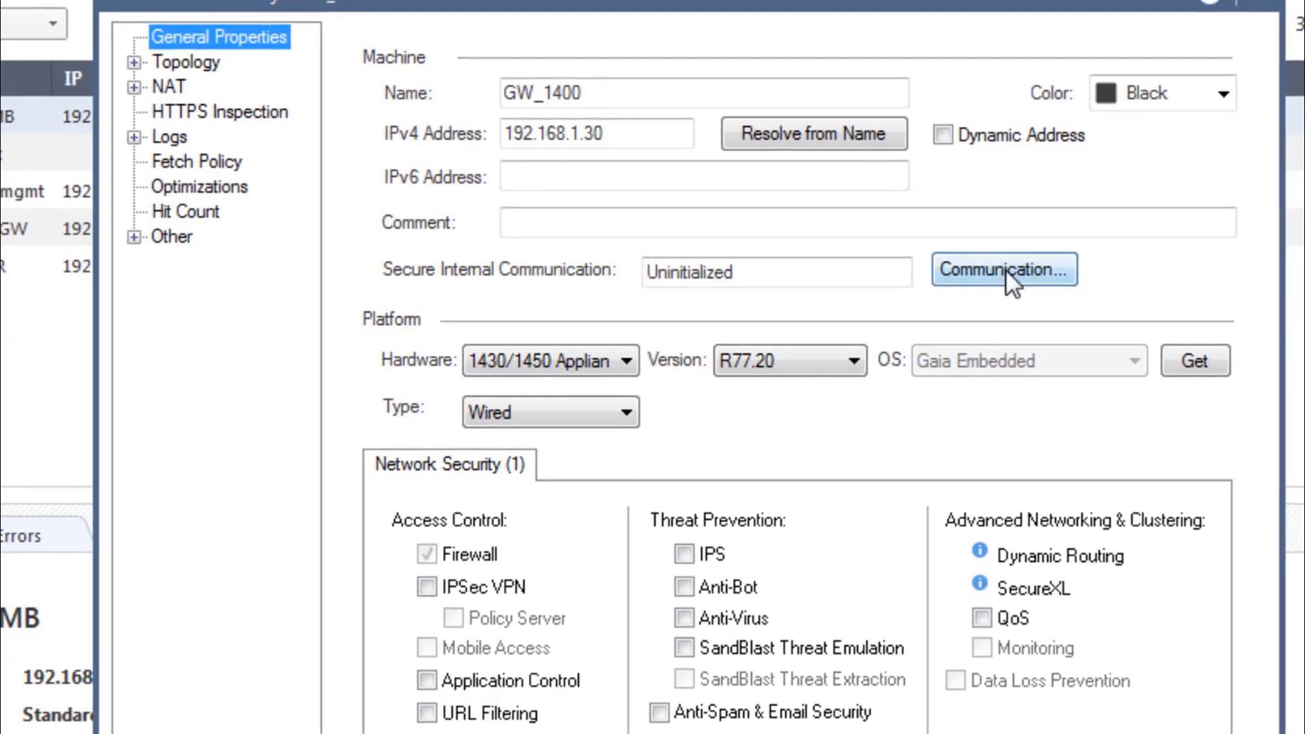
left_click(1004, 269)
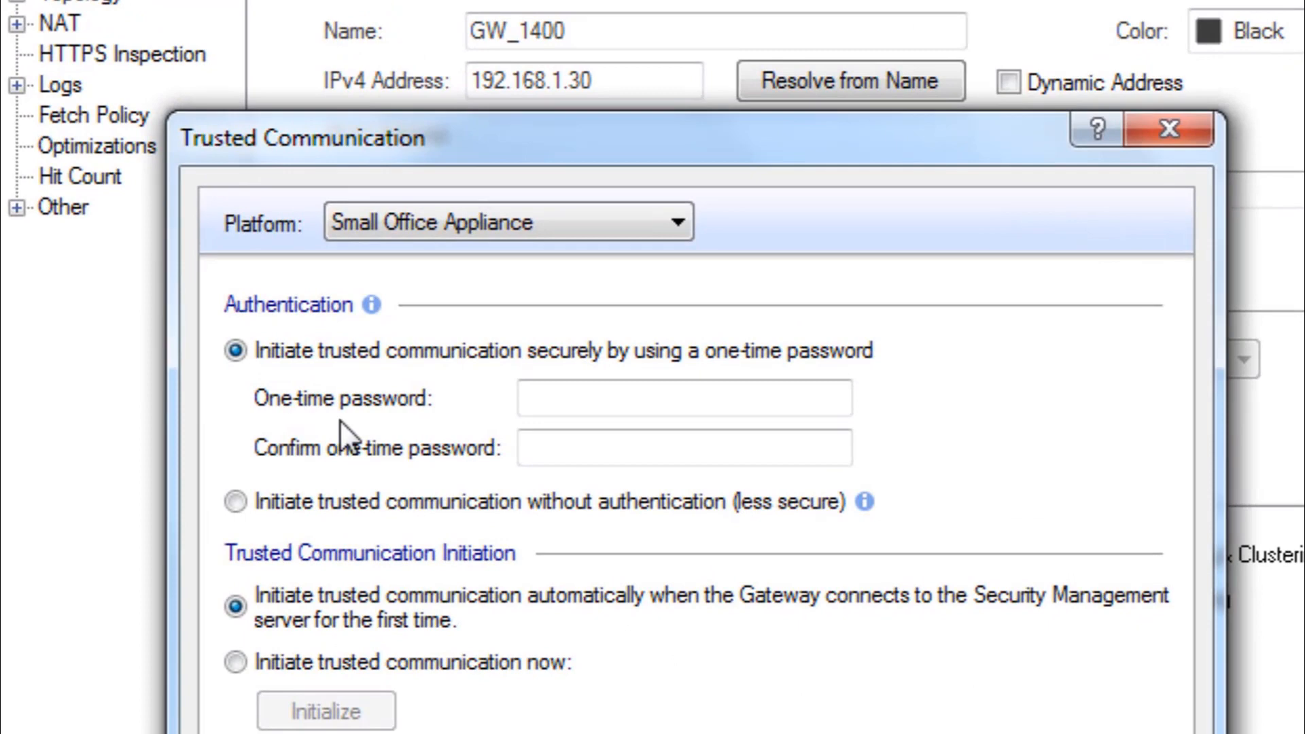
Step: Enter the one-time password, establish SIC trust now, and close the retrieved DMZ/WAN/LAN1 topology results
left_click(682, 399)
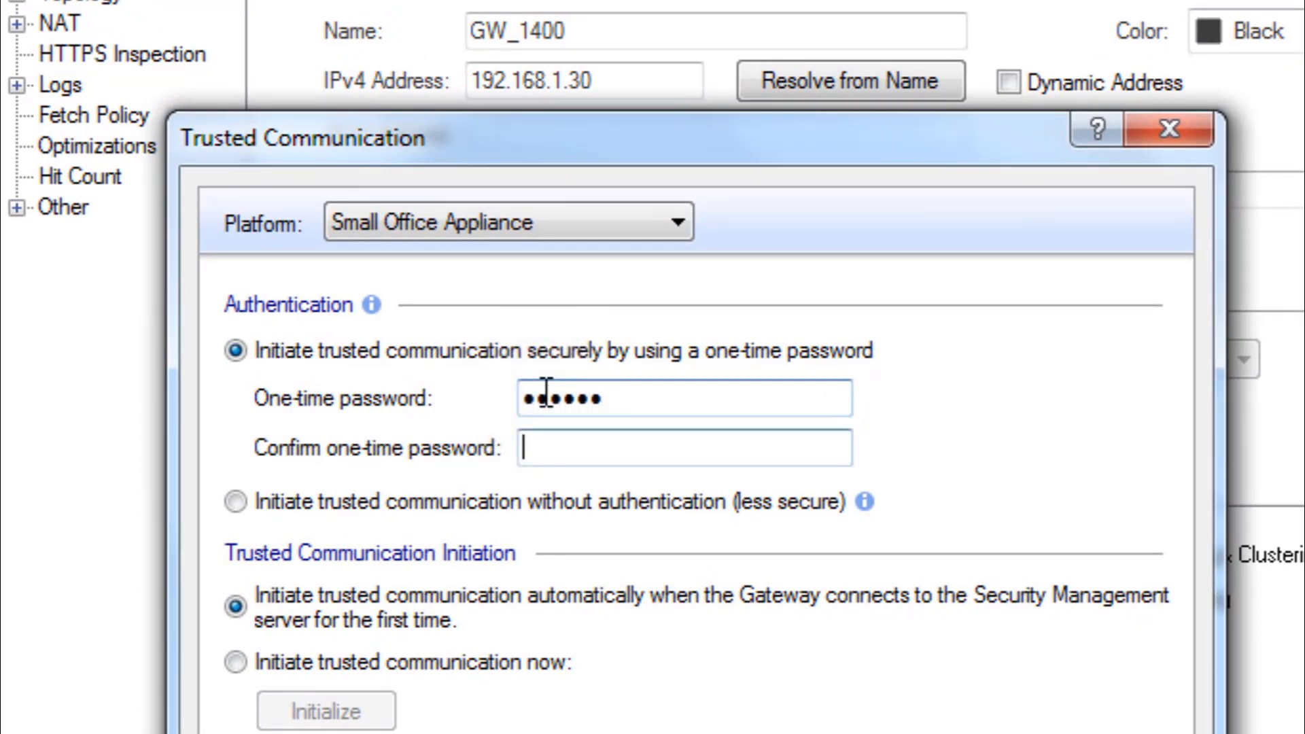
type("••")
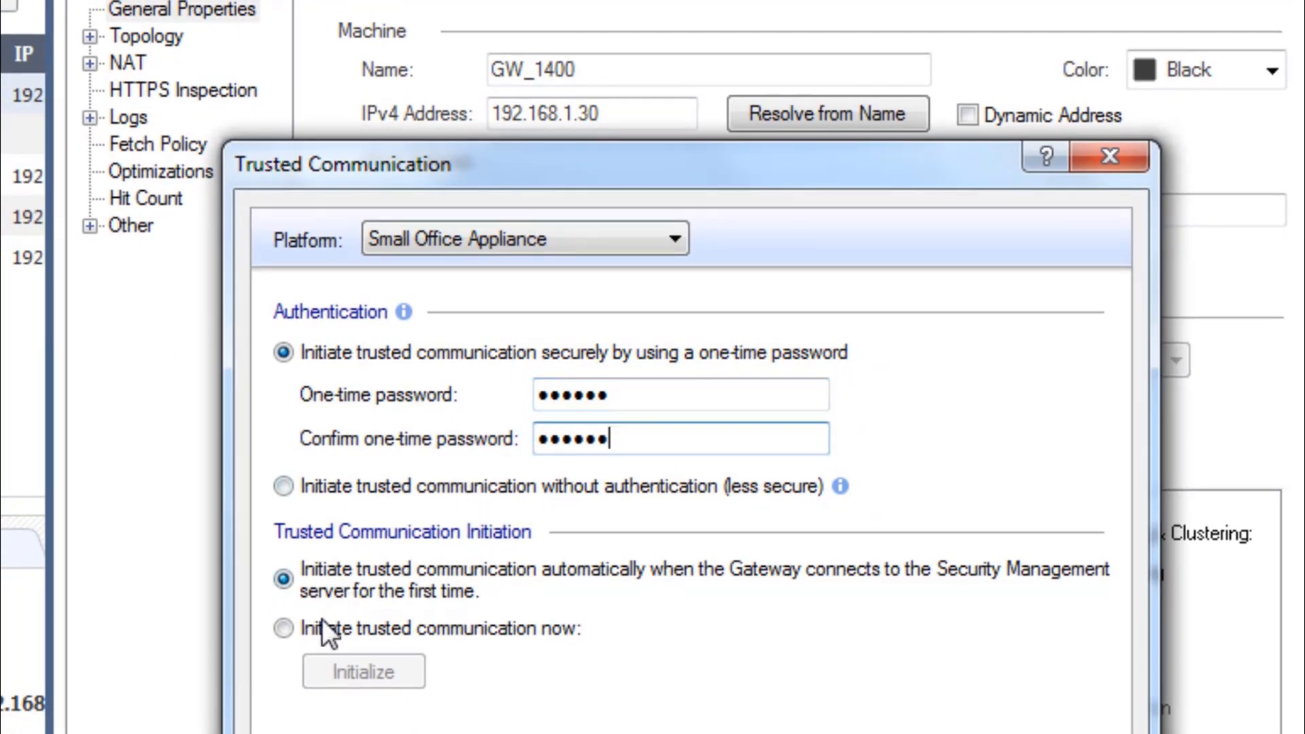
left_click(283, 628)
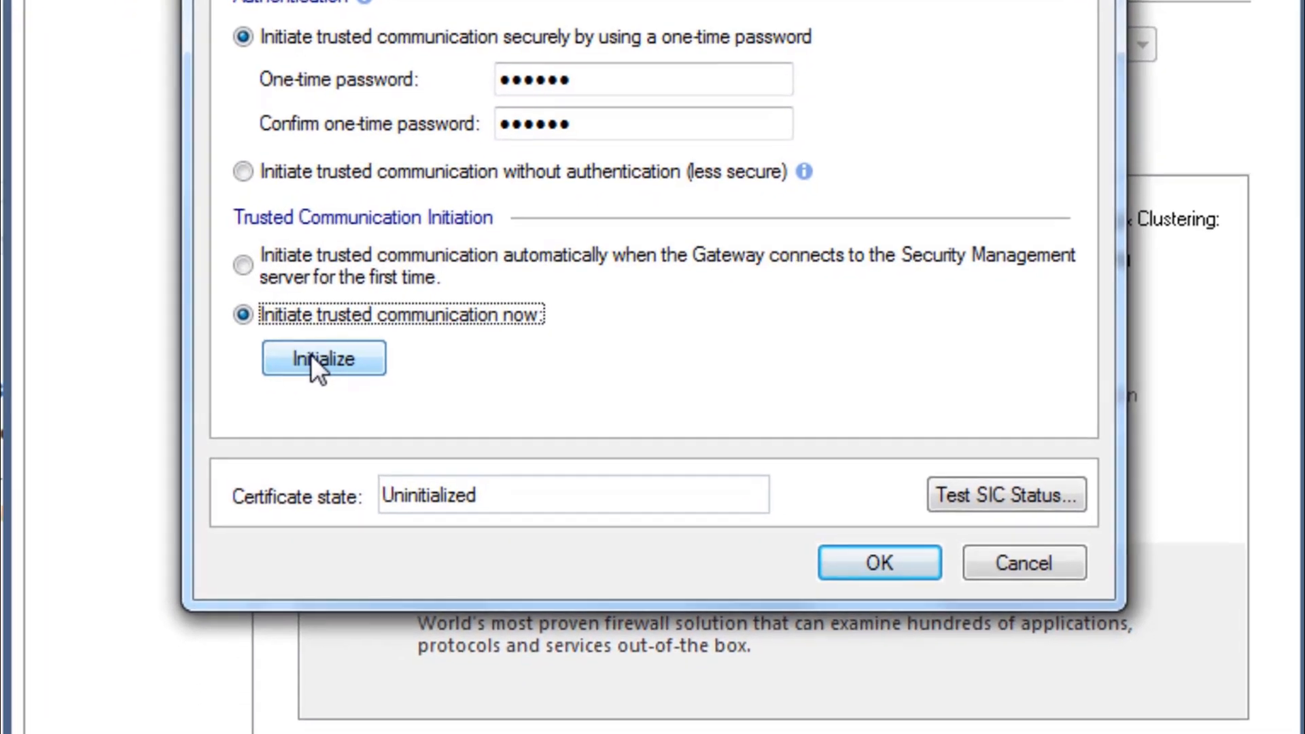
left_click(323, 358)
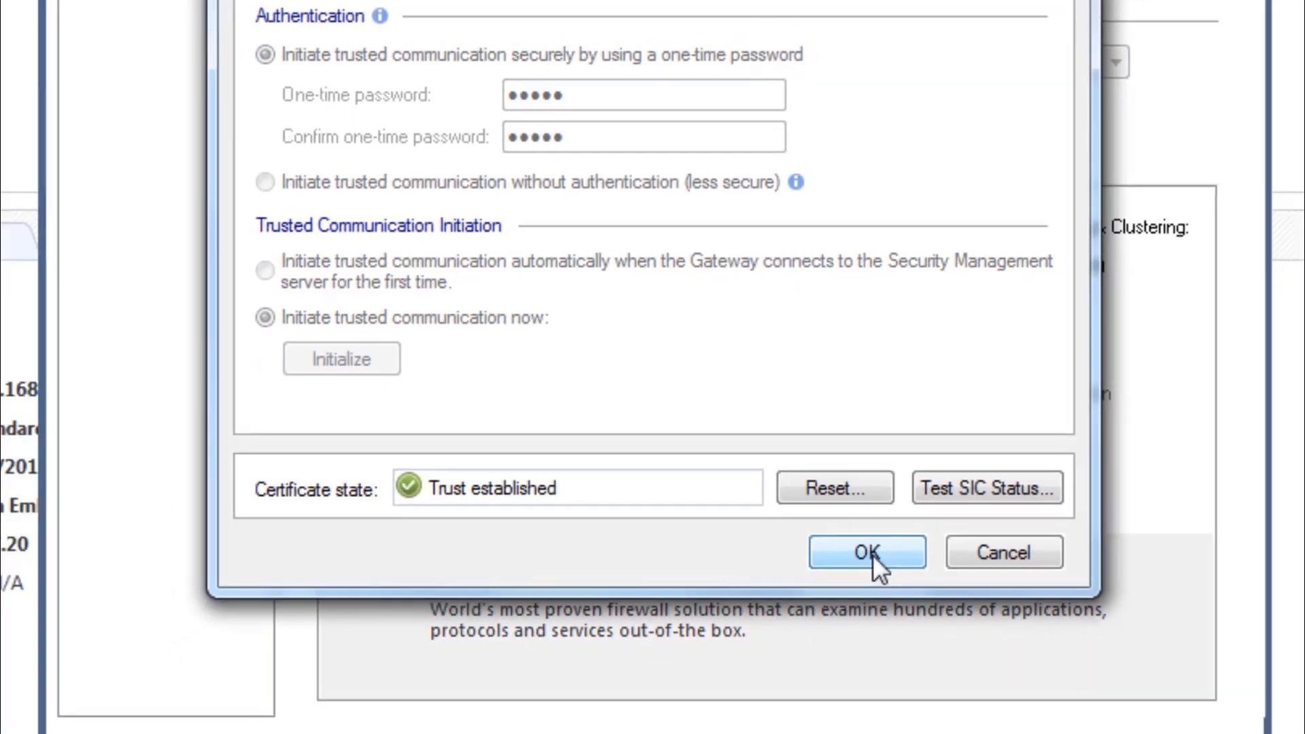
left_click(866, 552)
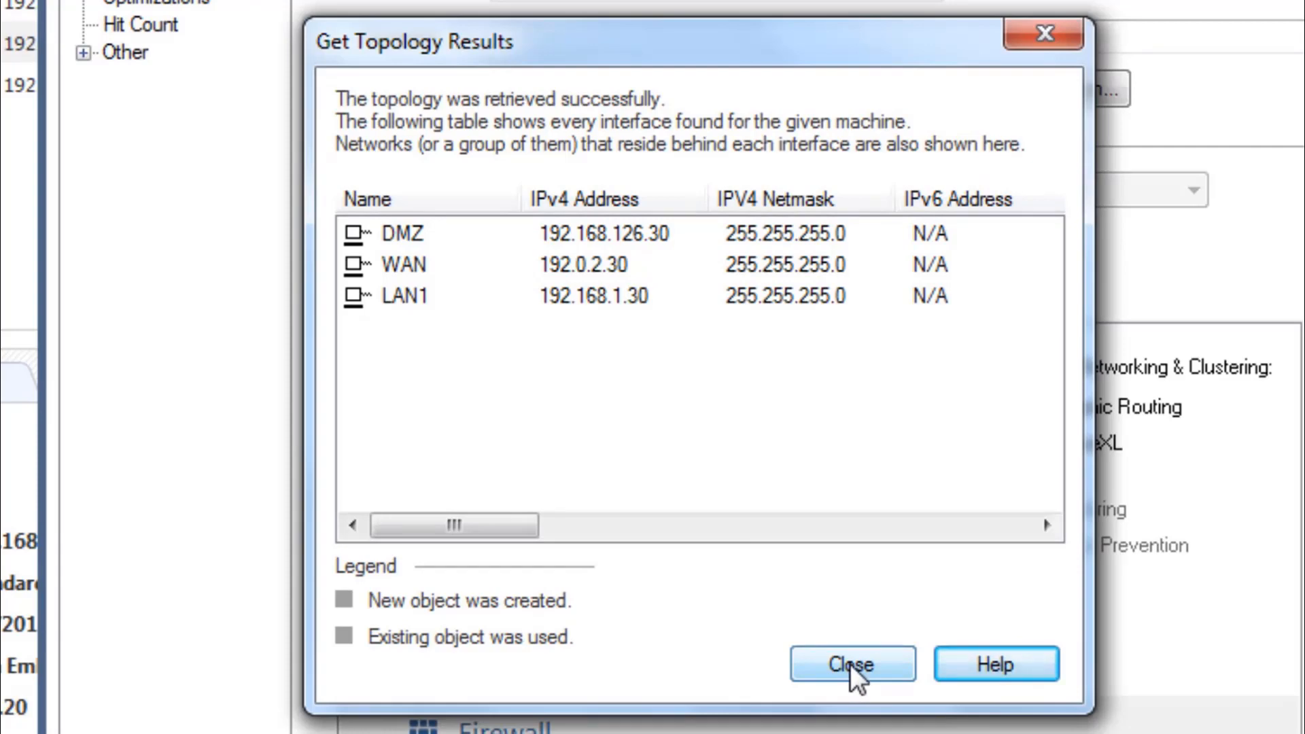
left_click(850, 663)
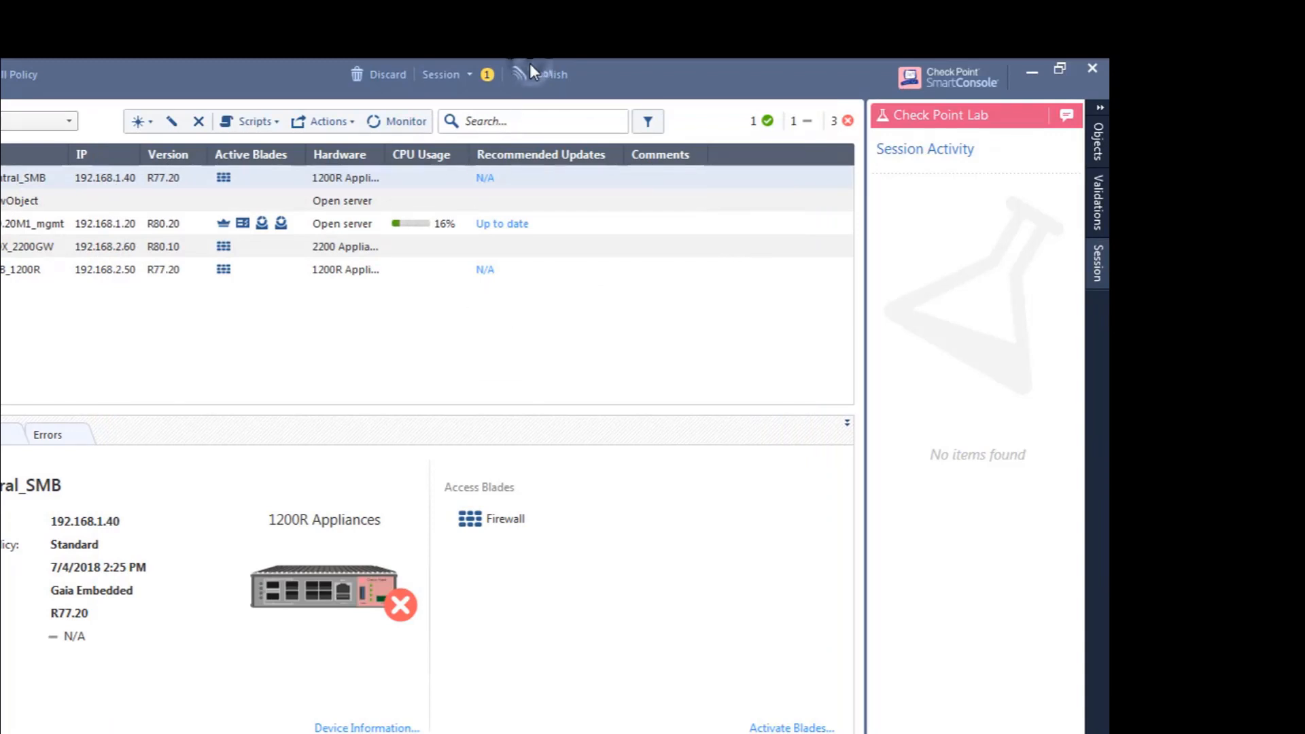
Step: Publish the pending session changes including GW_1400 and its certificate as admin@7/5/2018
left_click(540, 73)
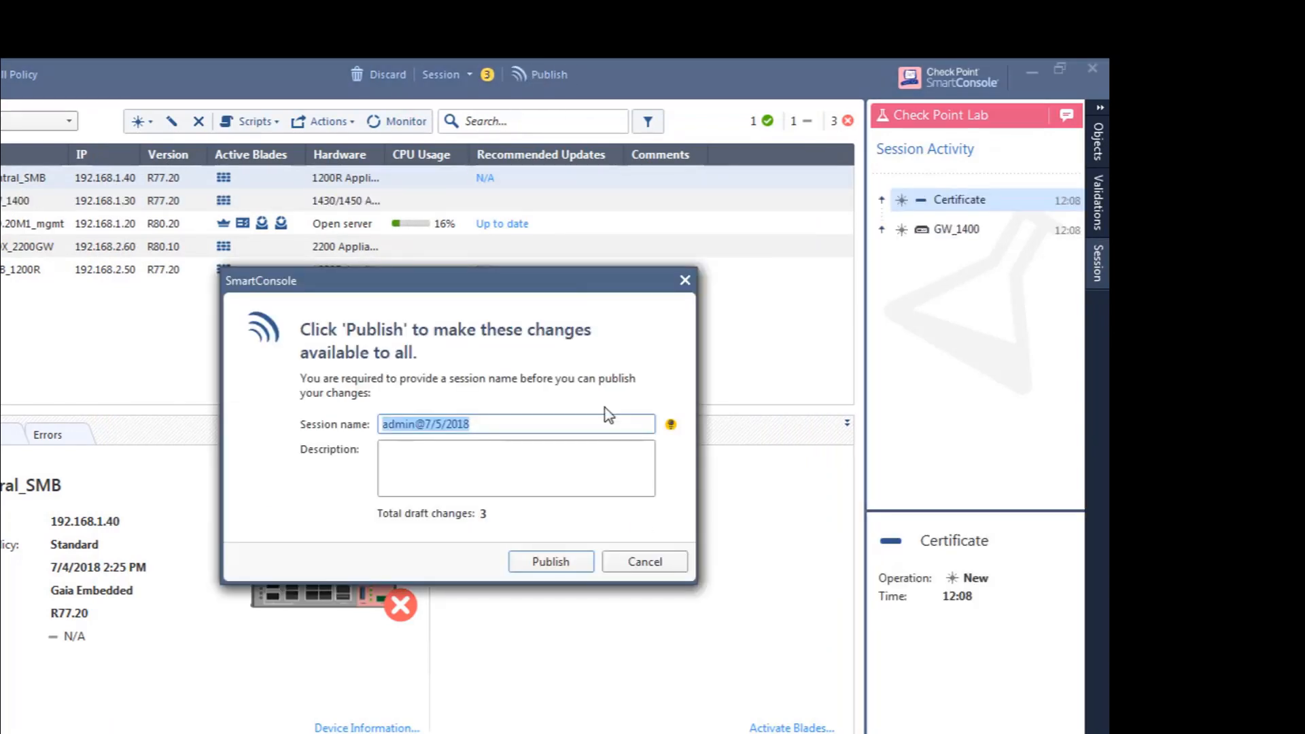
left_click(645, 561)
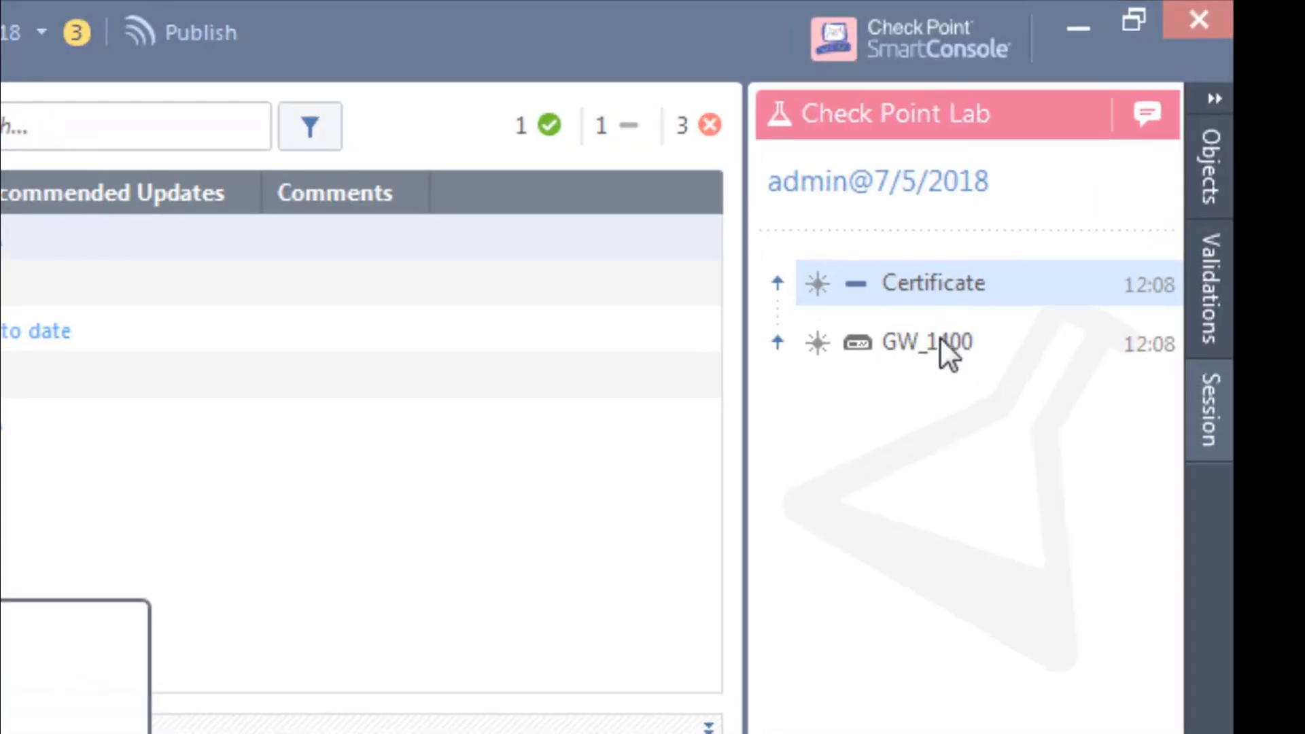
mouse_move(921, 299)
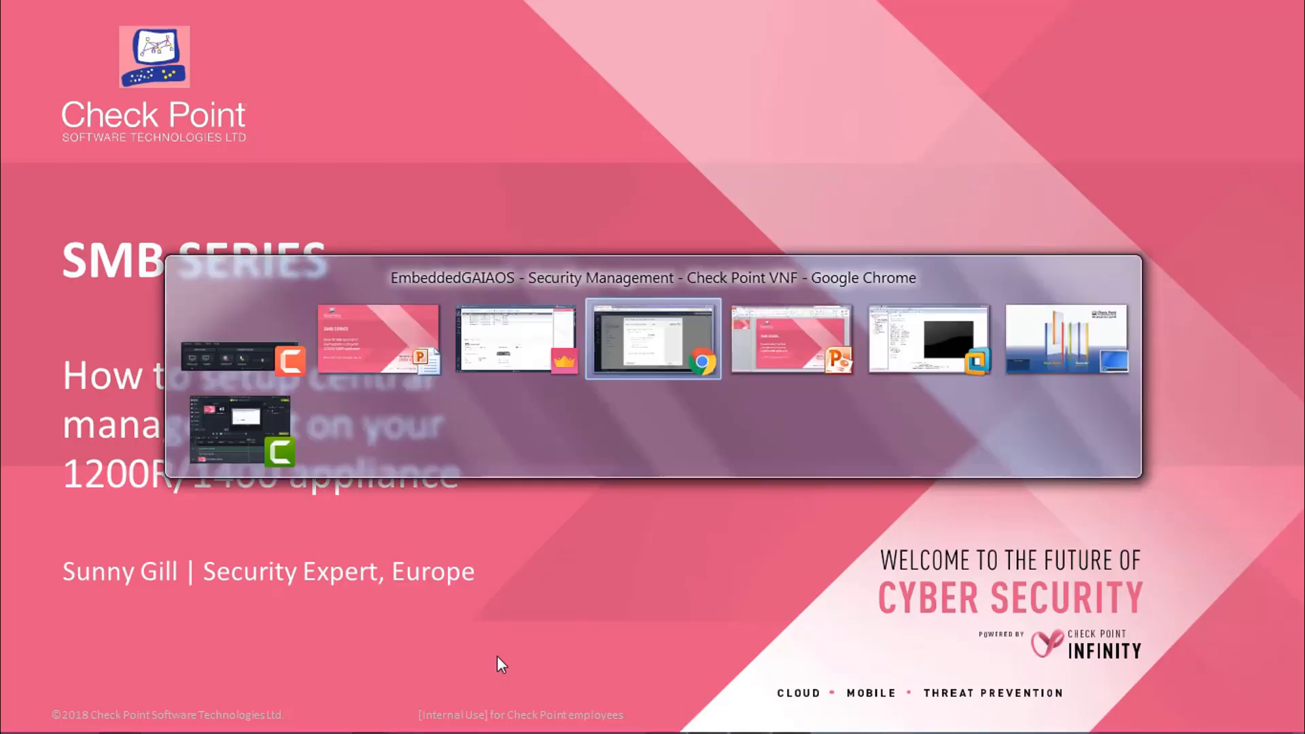
Step: Return to the appliance WebUI and quit the wizard, showing it connected to 192.168.1.20
left_click(652, 337)
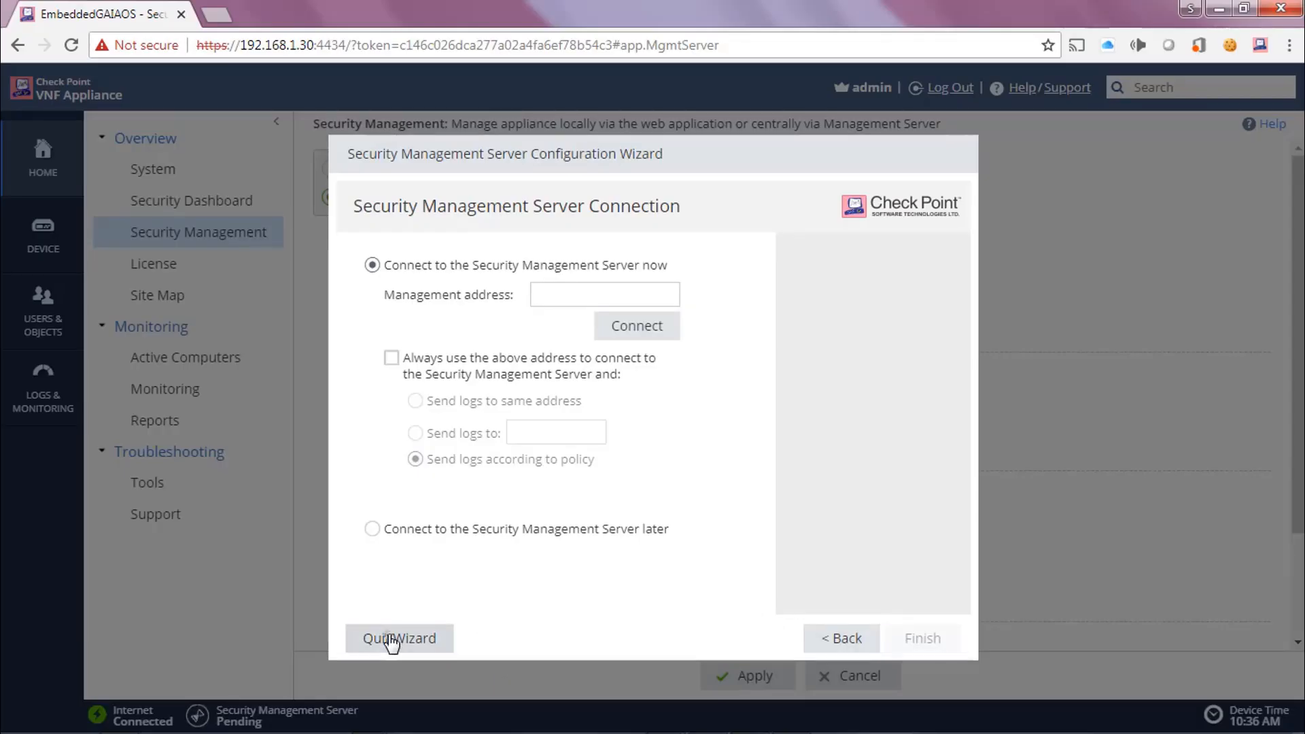
left_click(400, 639)
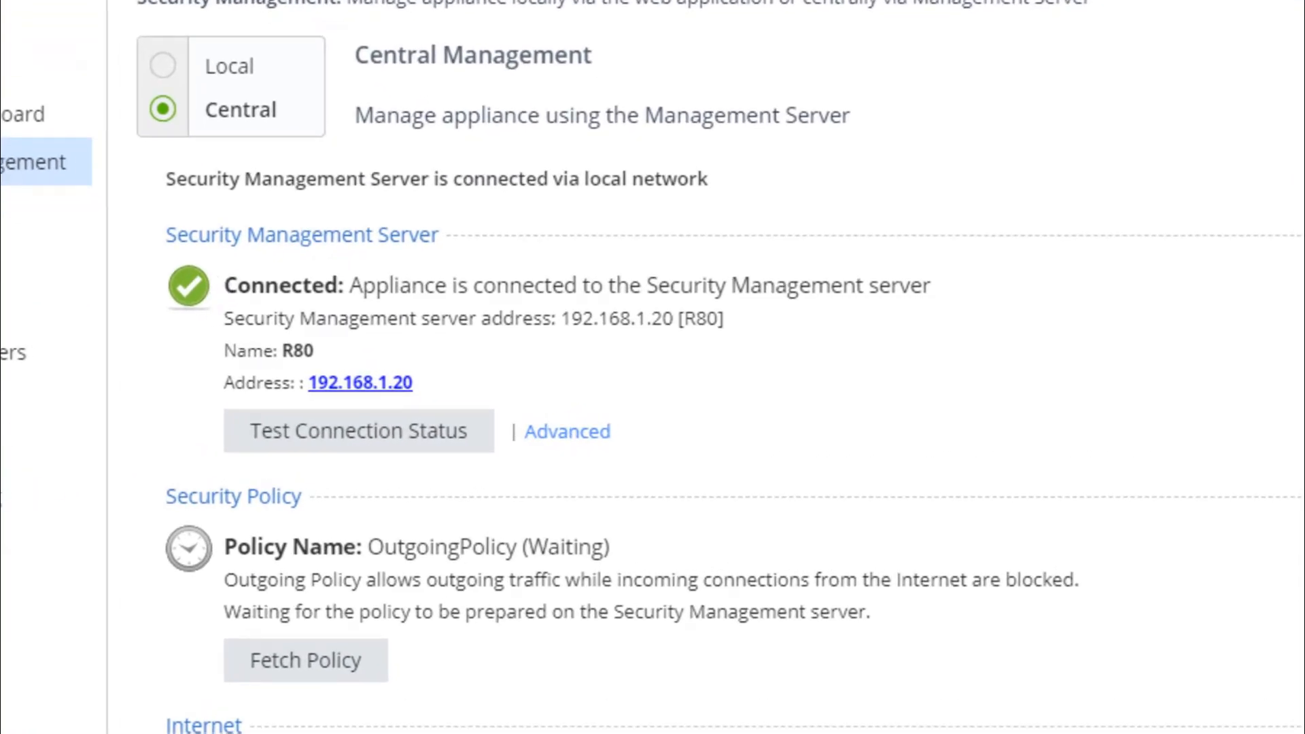
mouse_move(280, 310)
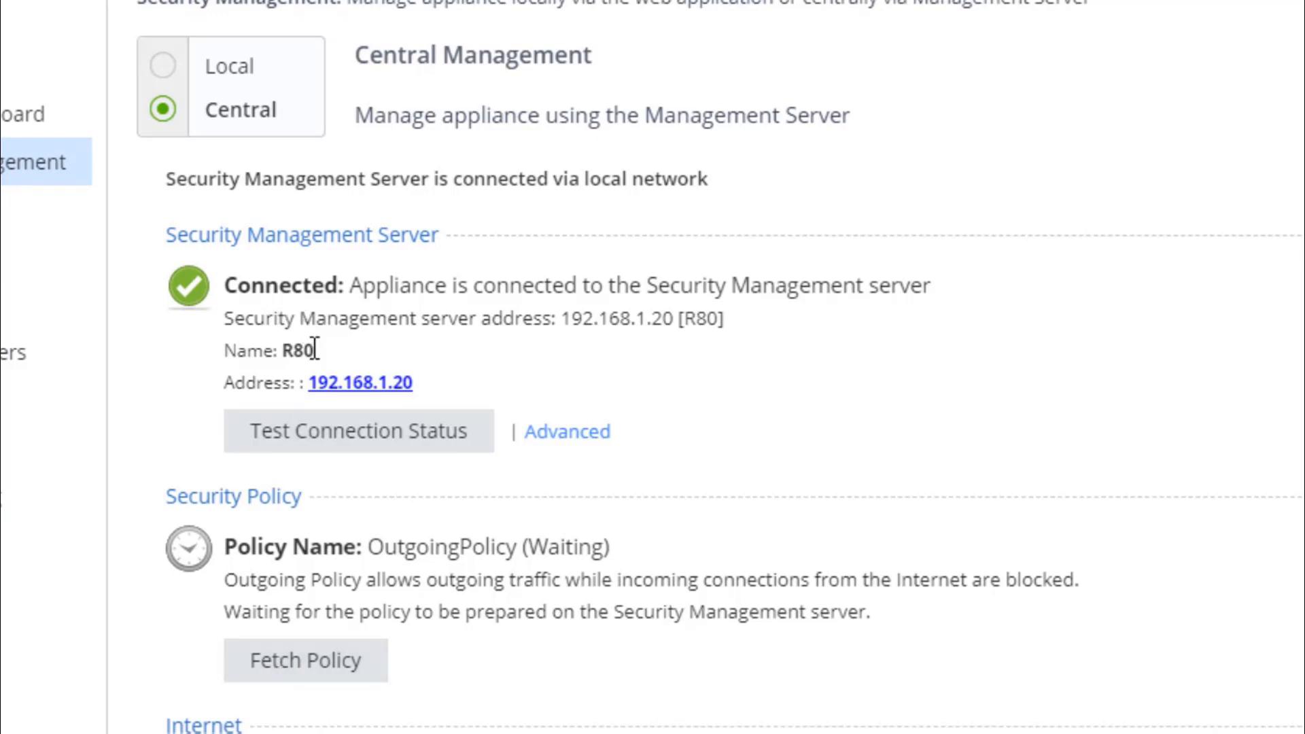
mouse_move(366, 399)
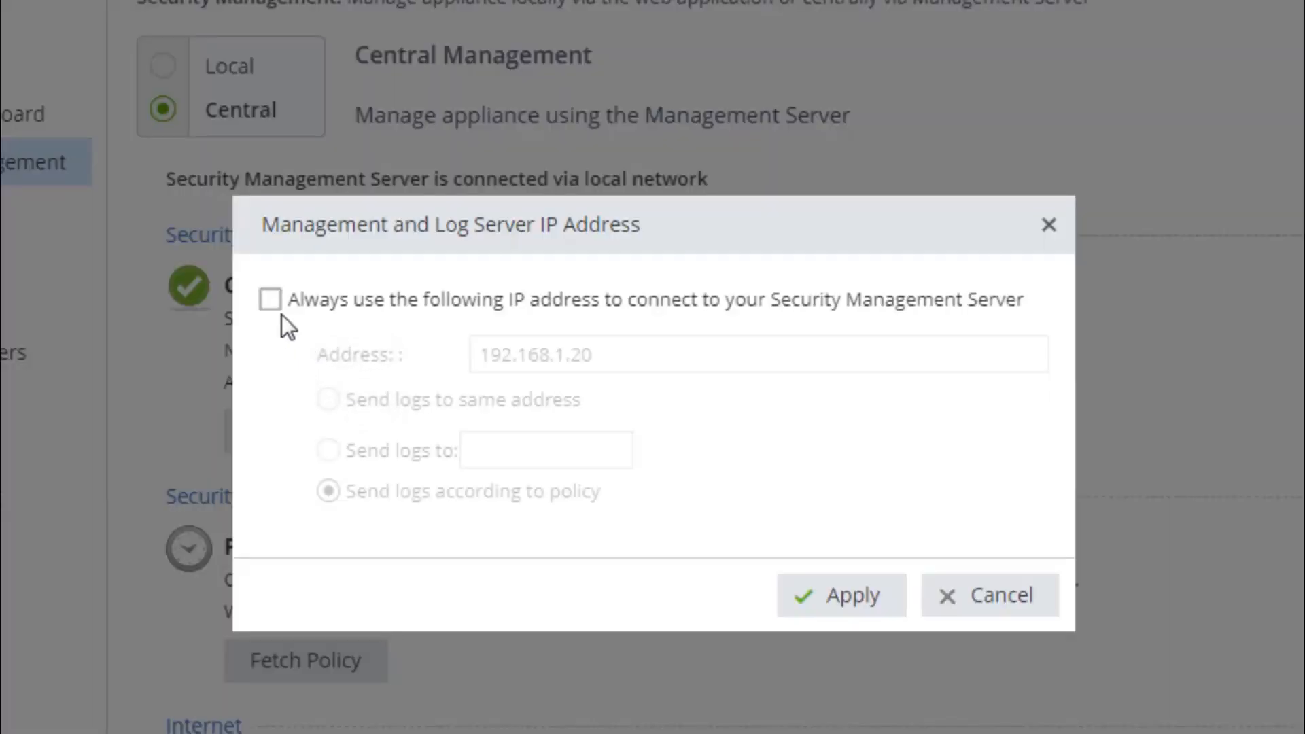
Step: Always use 192.168.1.20 for management, send logs to the same address, and apply
left_click(269, 299)
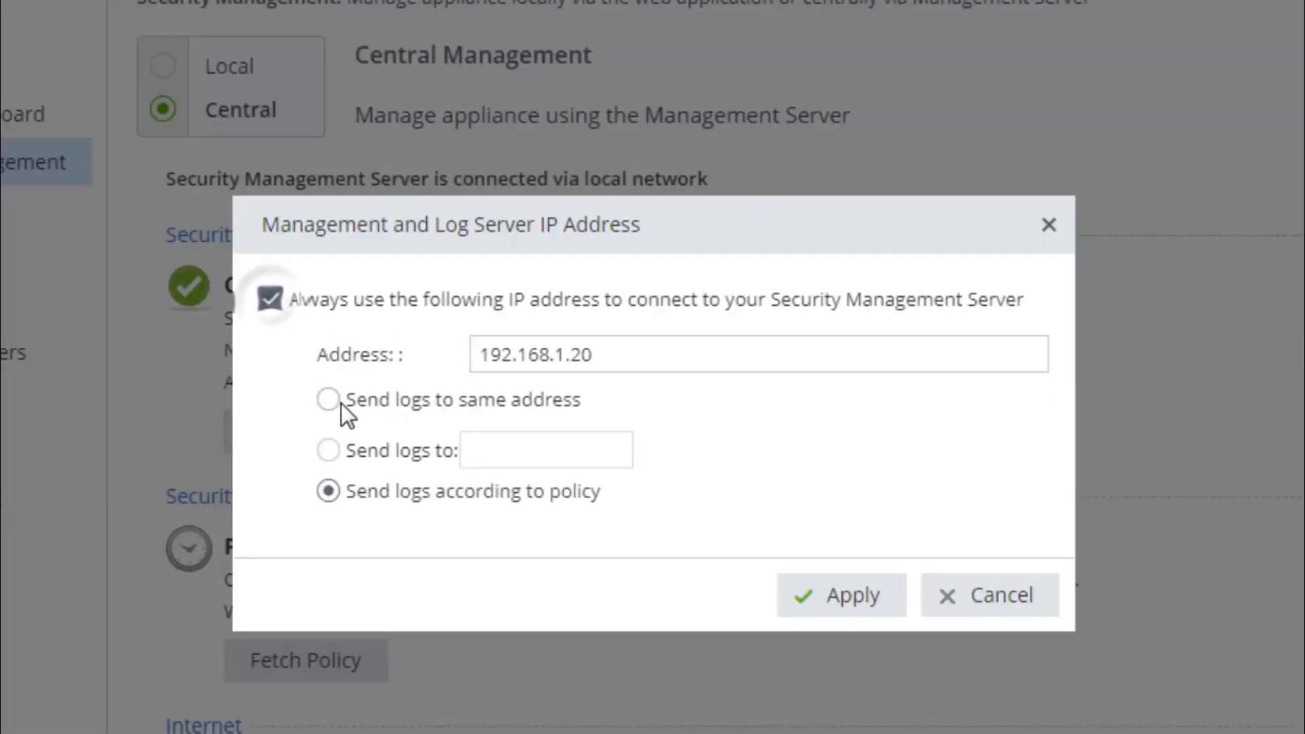
left_click(328, 400)
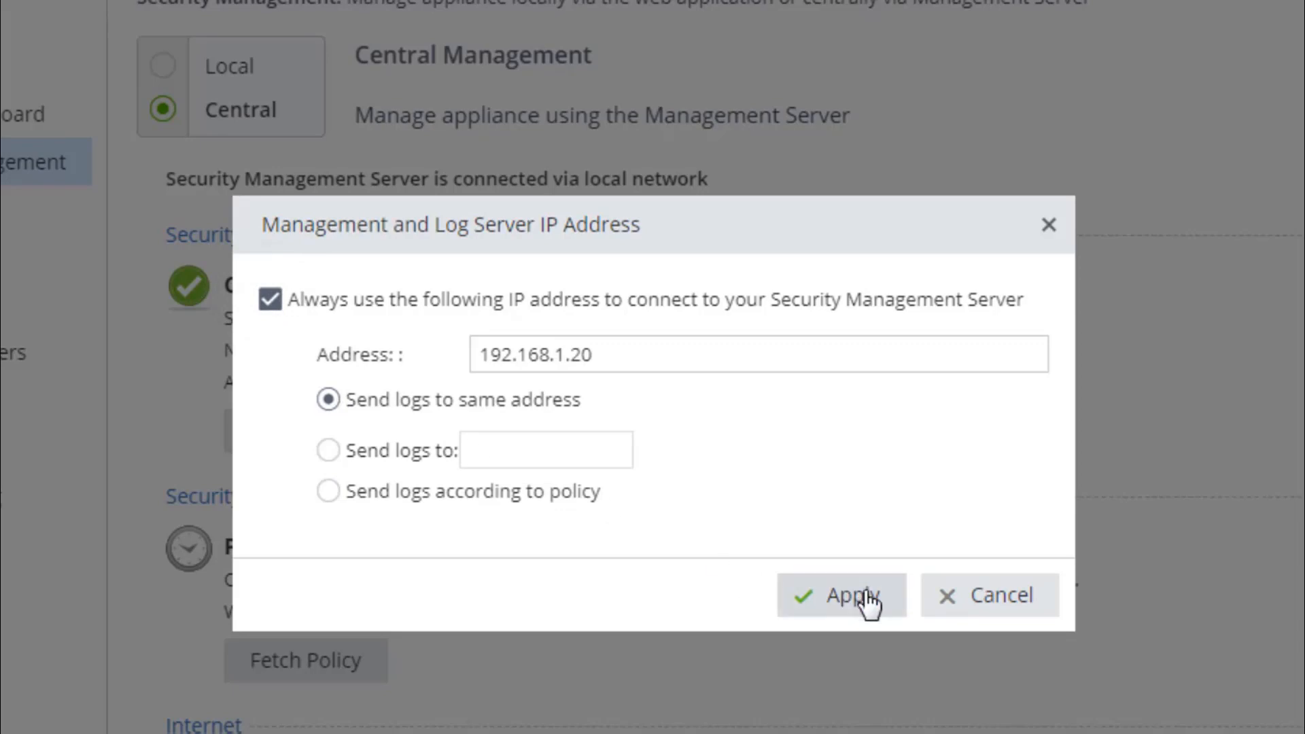
left_click(841, 595)
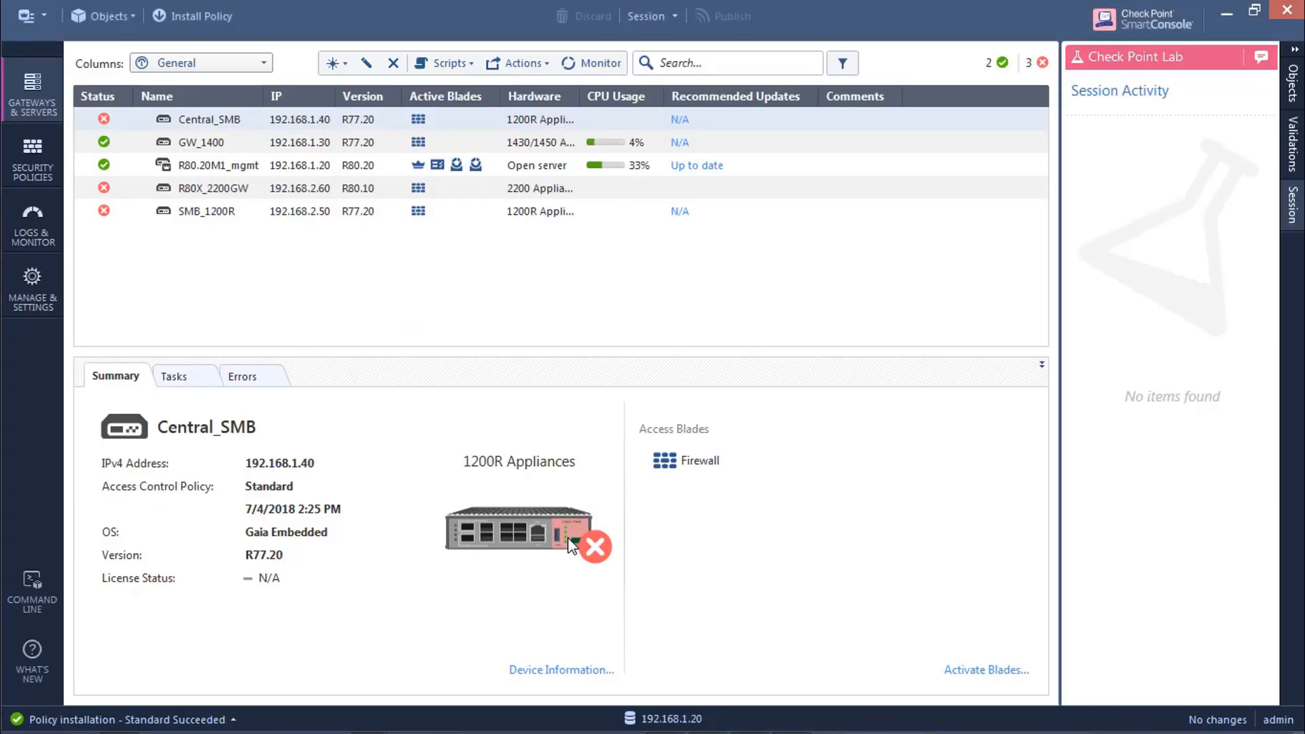
mouse_move(32, 156)
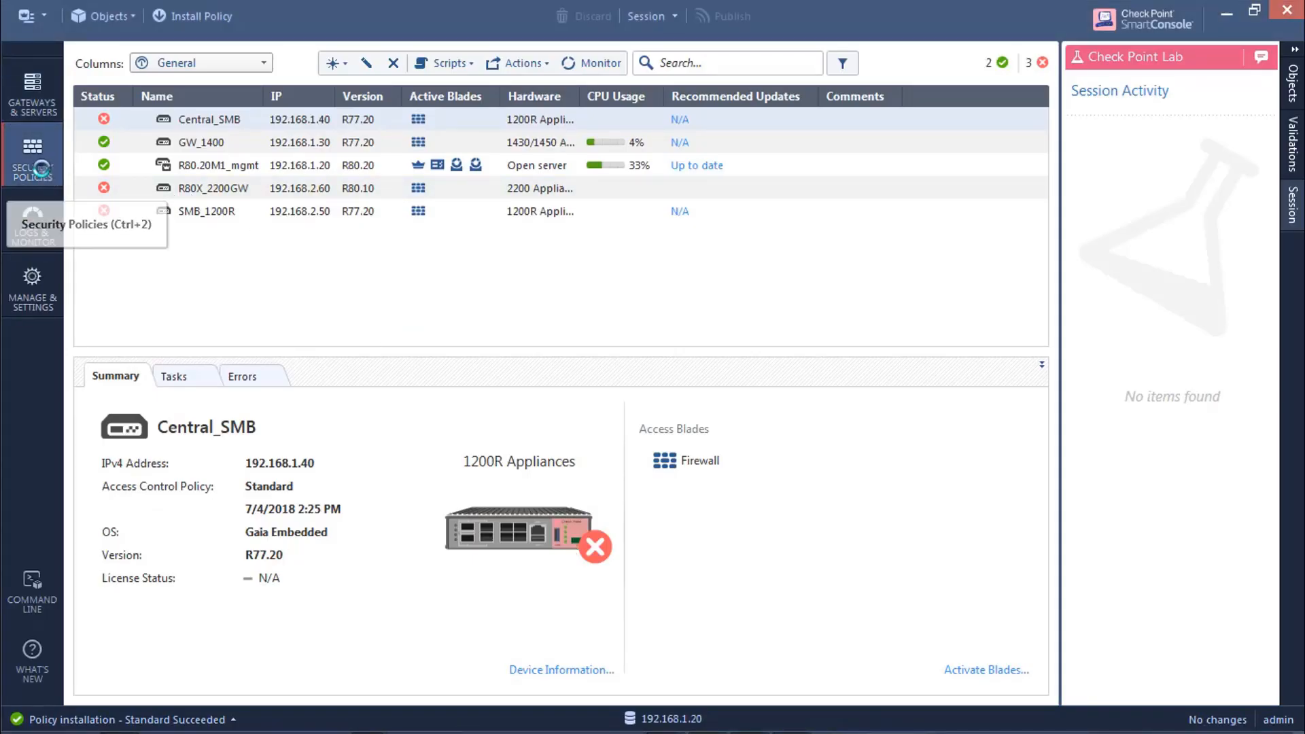
Step: Switch SmartConsole to the Security Policies view showing the Standard rulebase
left_click(33, 155)
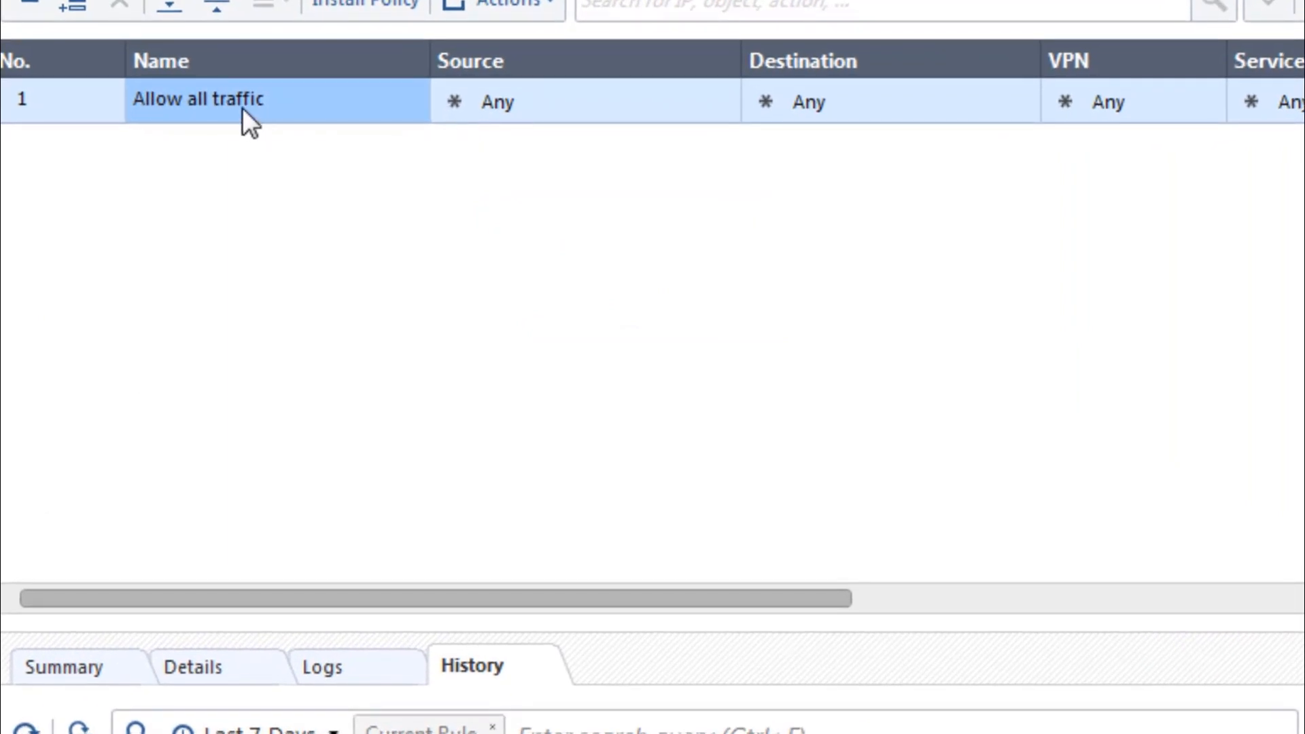
mouse_move(682, 625)
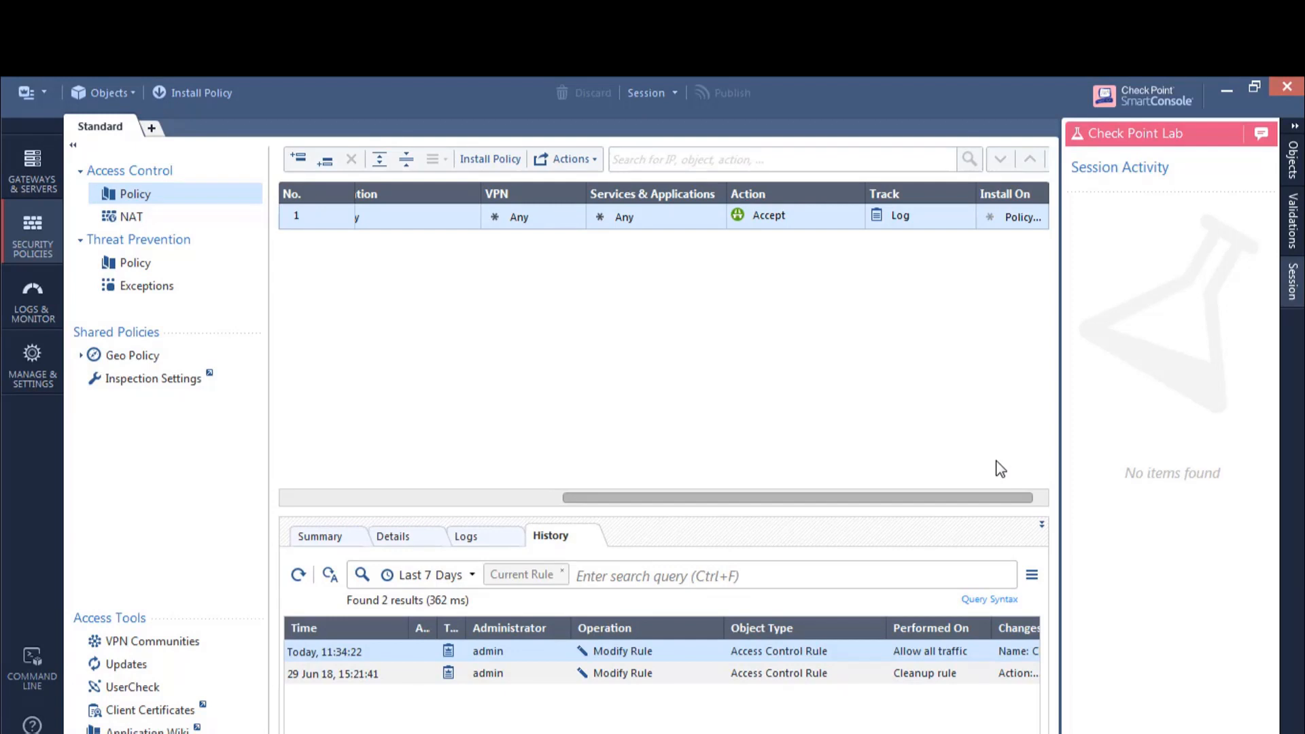
mouse_move(201, 93)
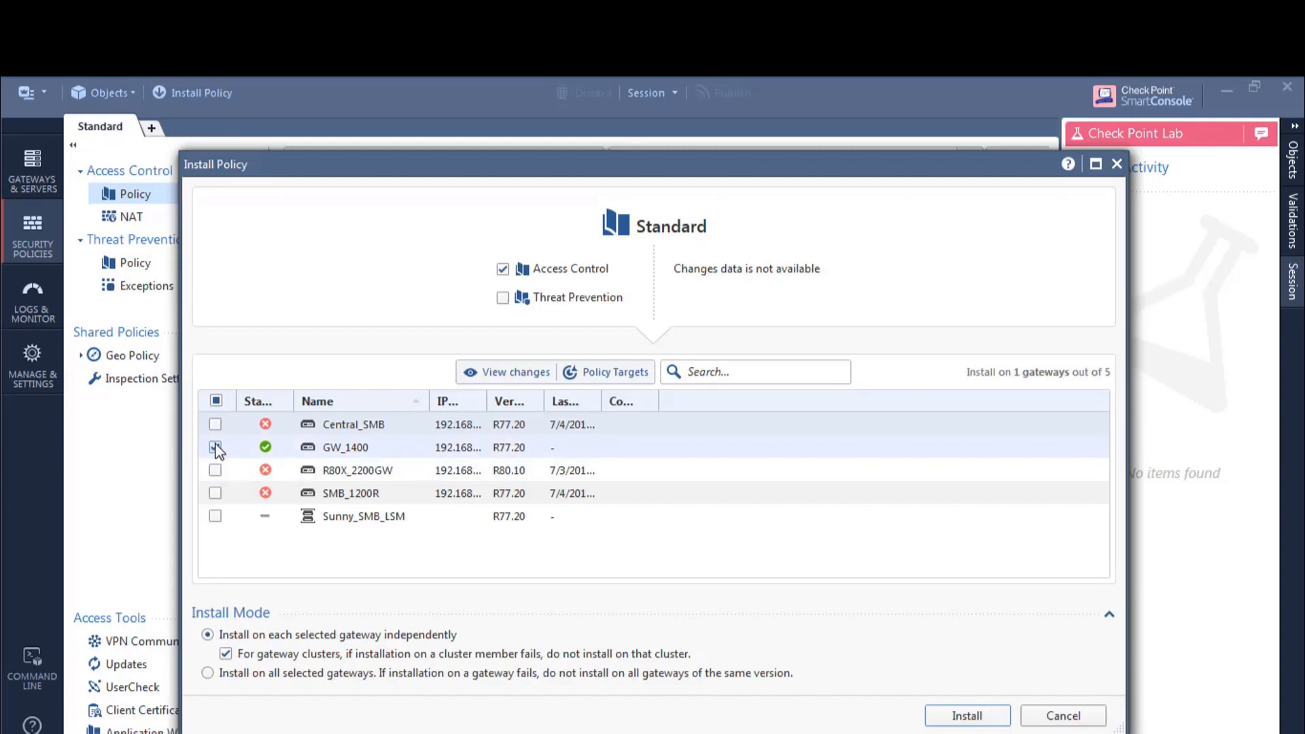
Step: Select GW_1400 as the target and launch the Standard policy installation
left_click(215, 447)
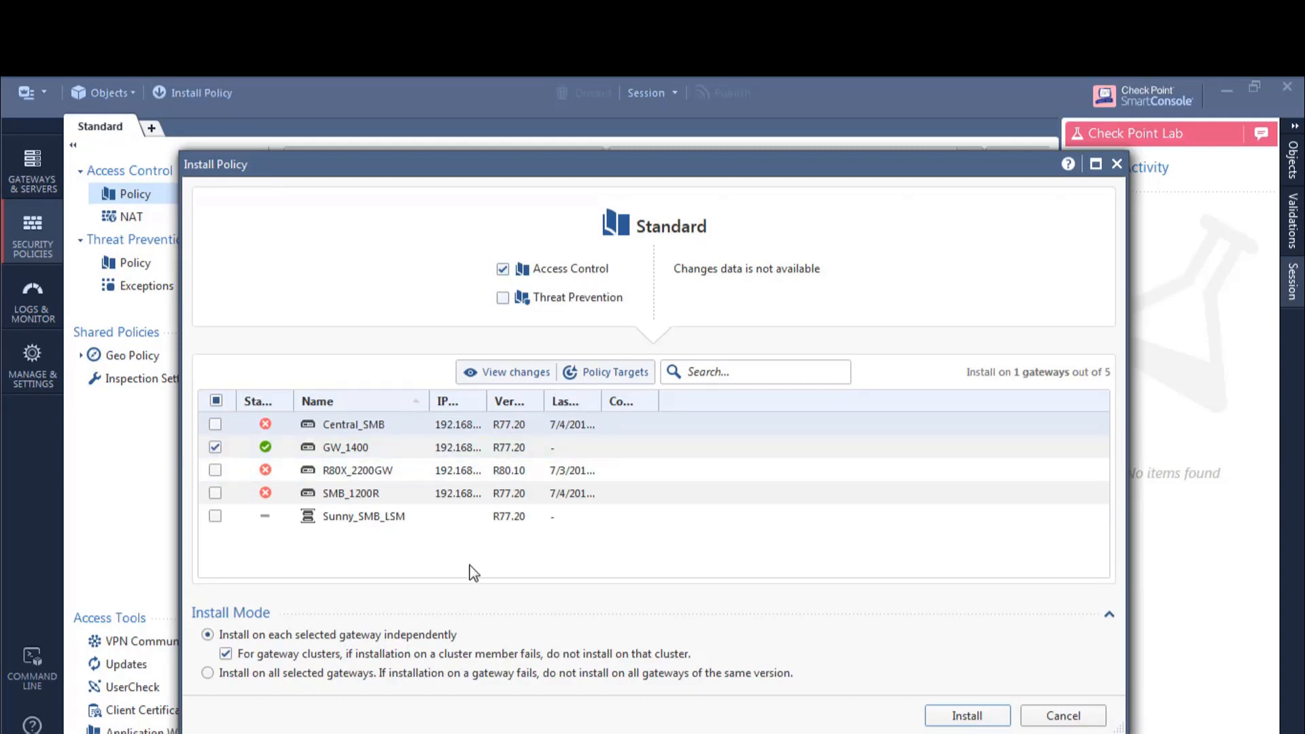
left_click(966, 715)
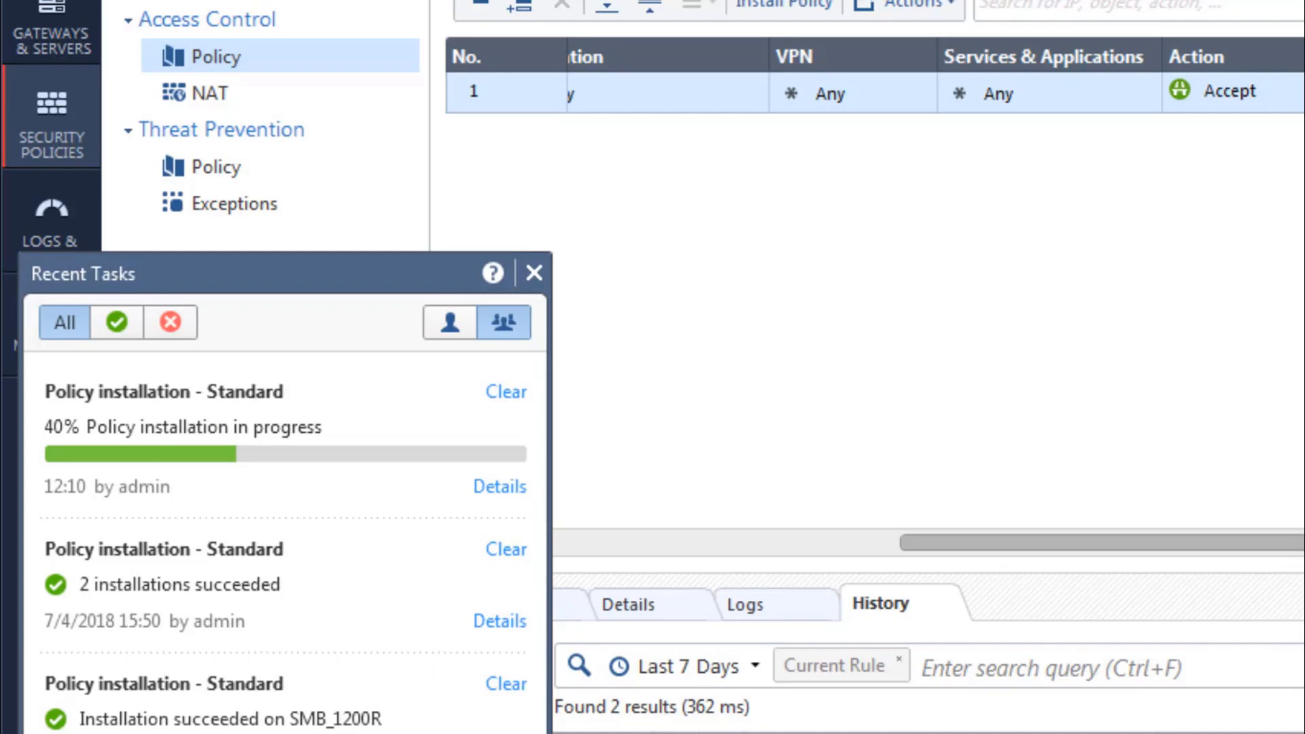
Step: Switch windows while the Standard policy installation on GW_1400 completes successfully
key("alt+tab")
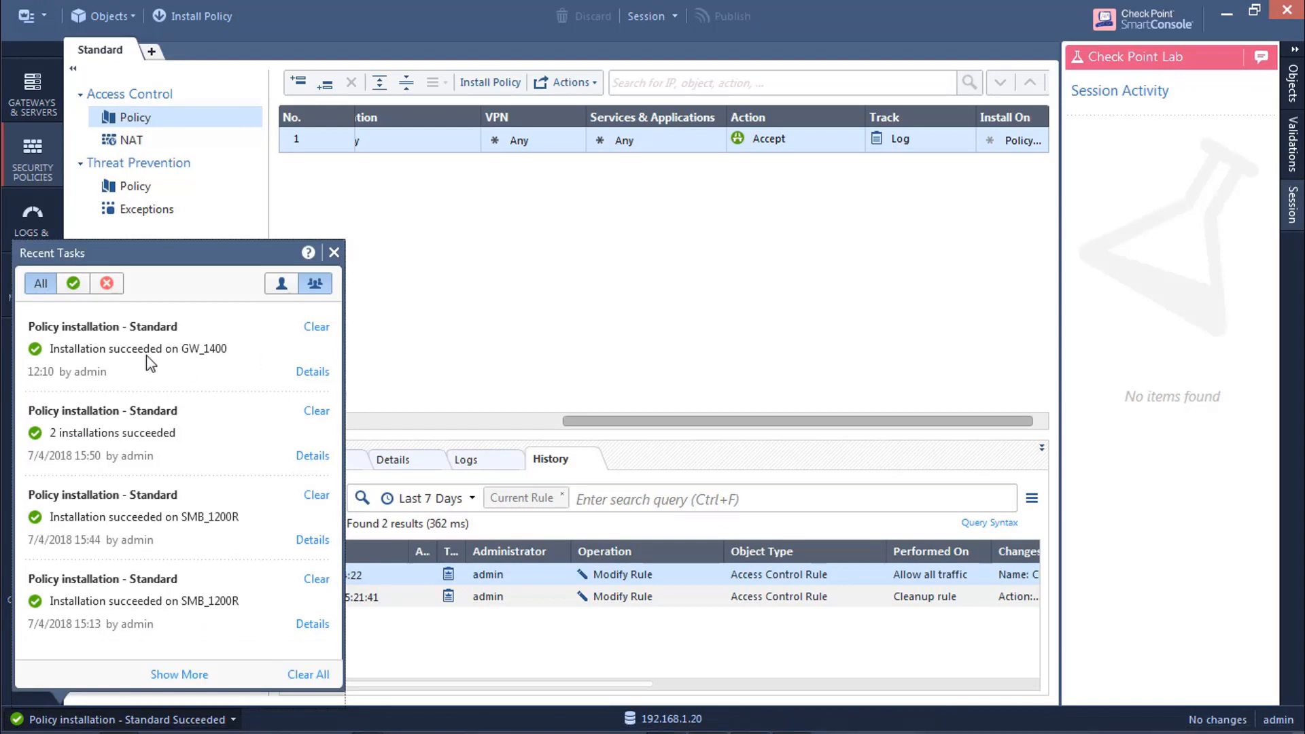
mouse_move(533, 336)
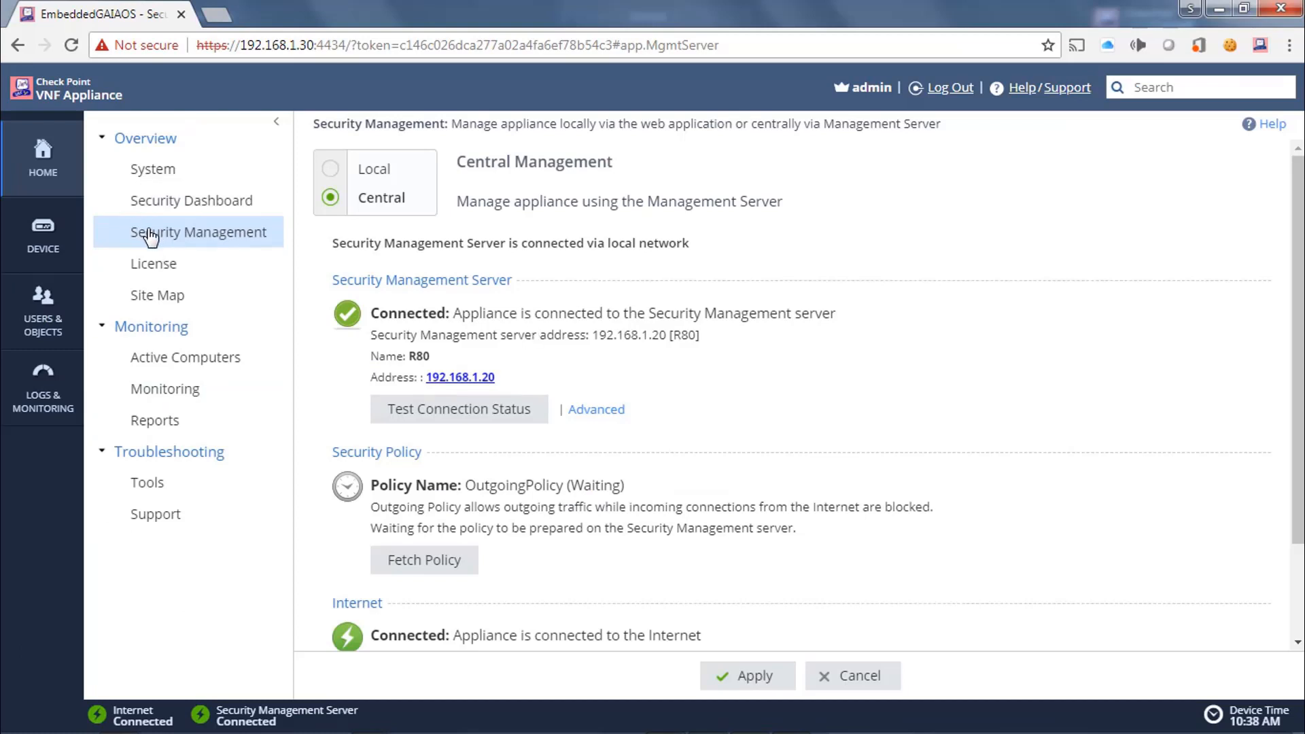
mouse_move(153, 218)
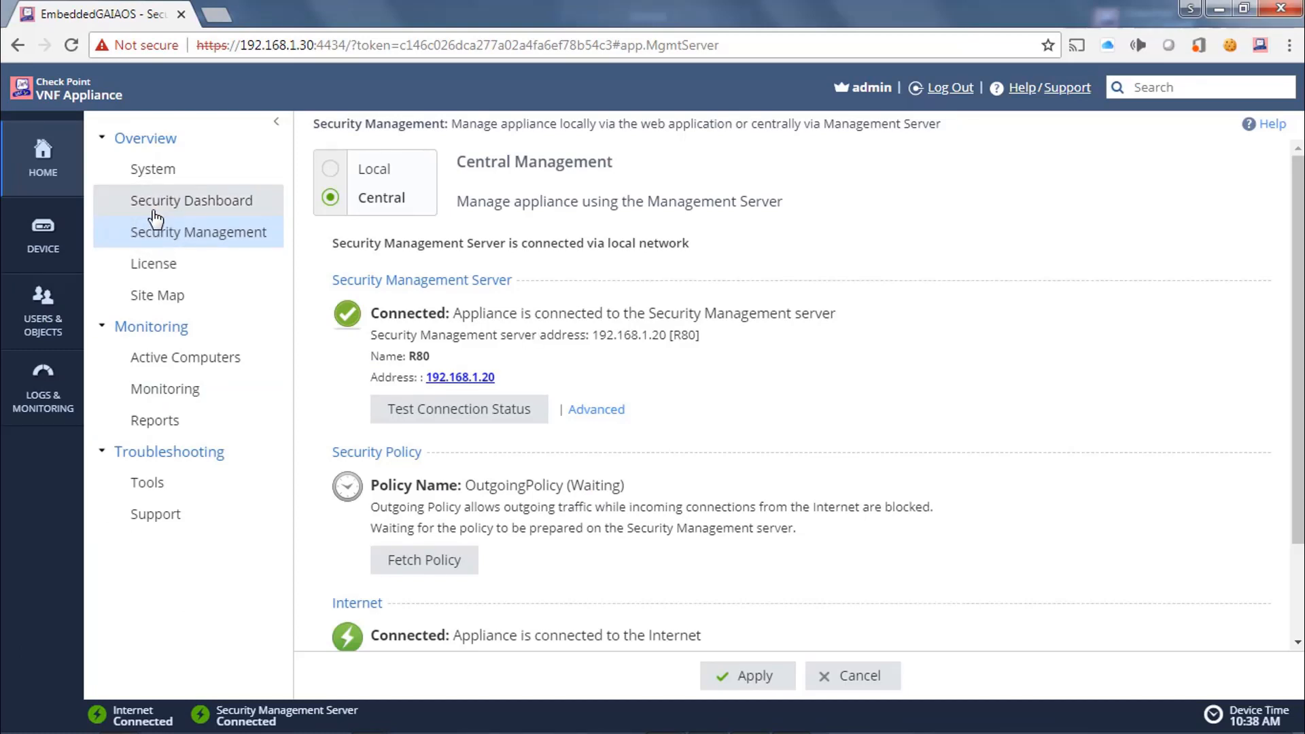
Step: Refresh the Security Management page to show the Standard policy installed Jul 5, 2018 10:38:04
left_click(192, 201)
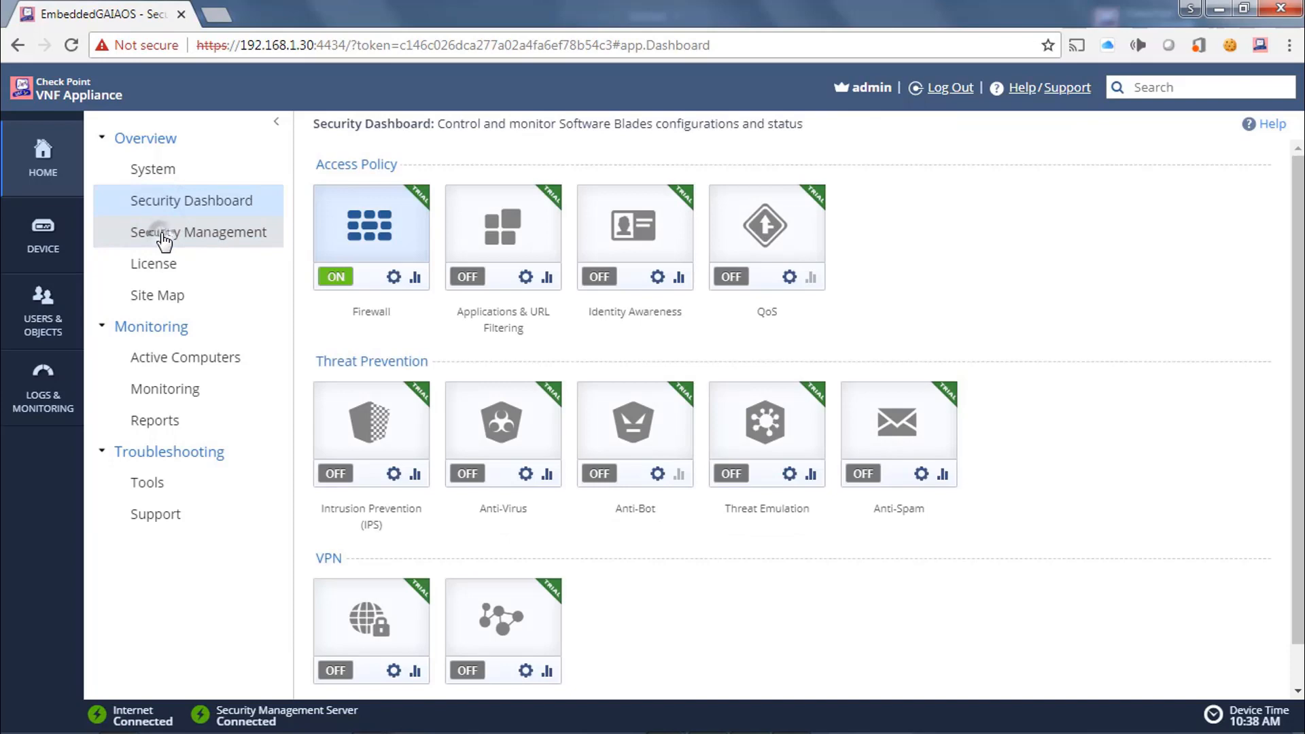
left_click(198, 232)
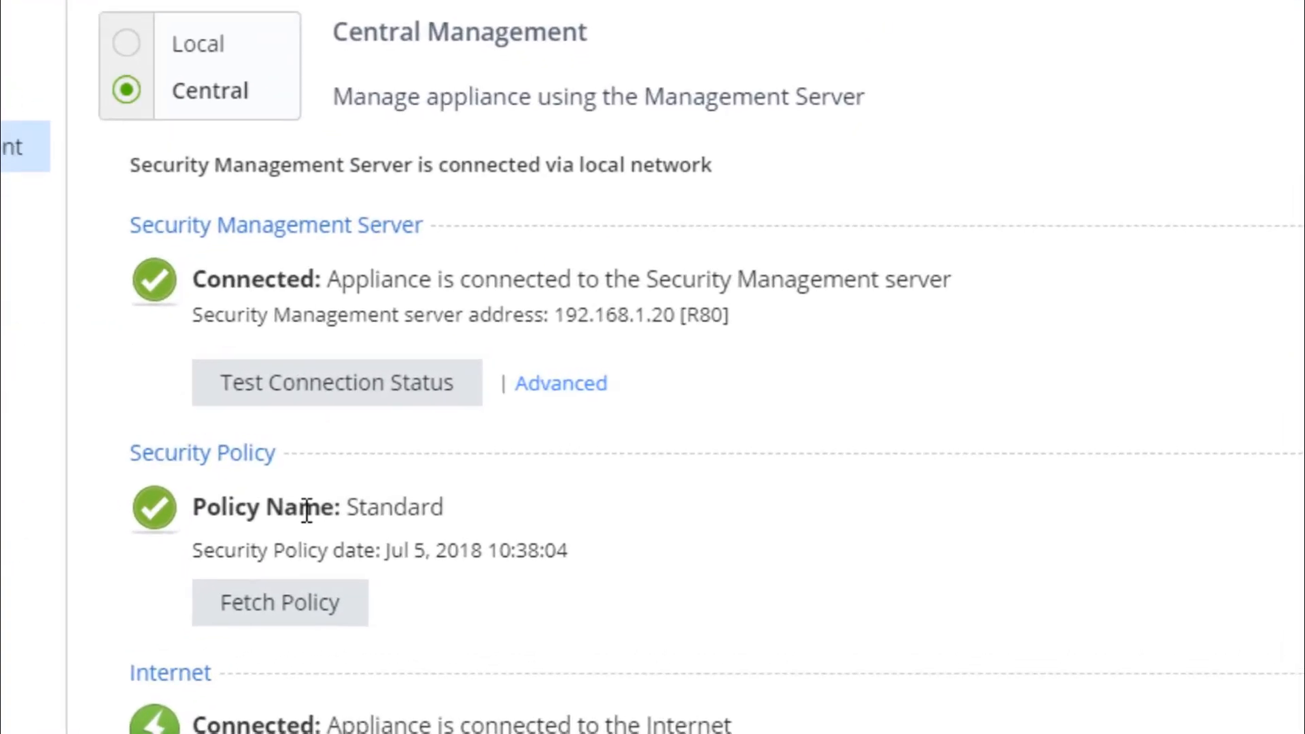
scroll("up", 3)
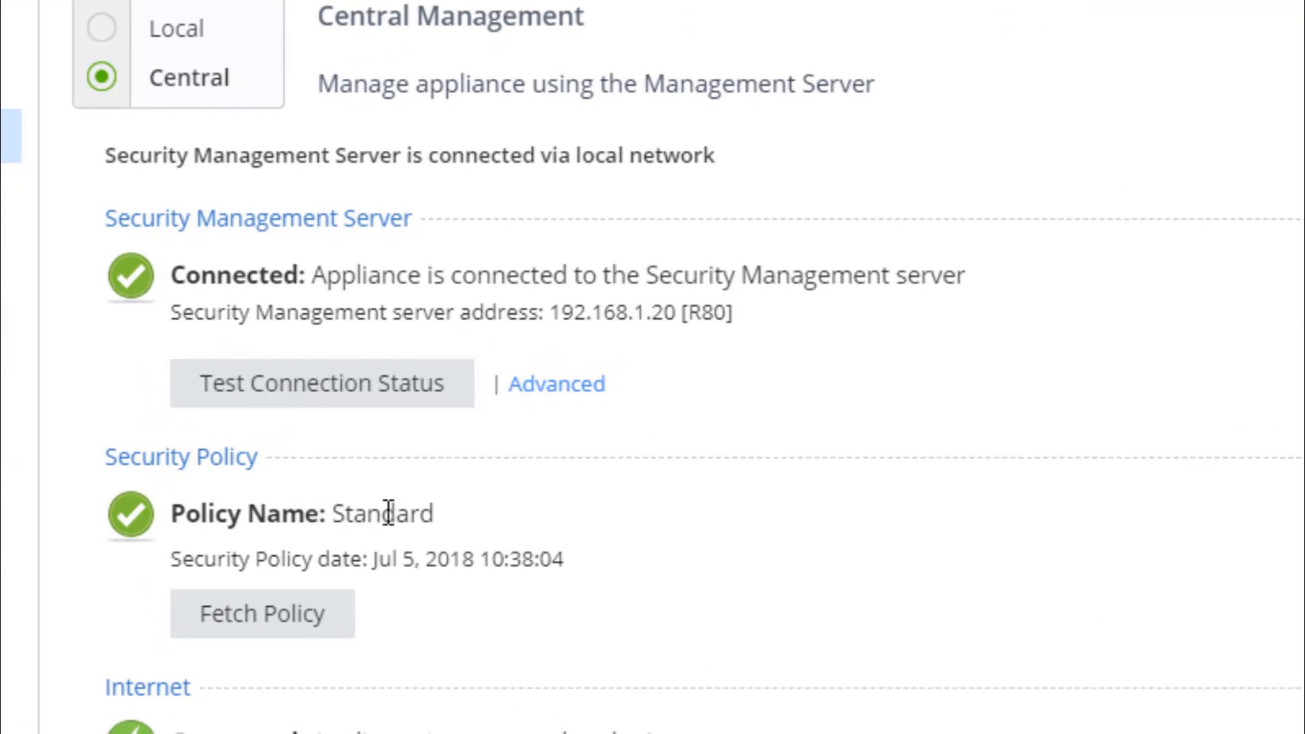
mouse_move(372, 571)
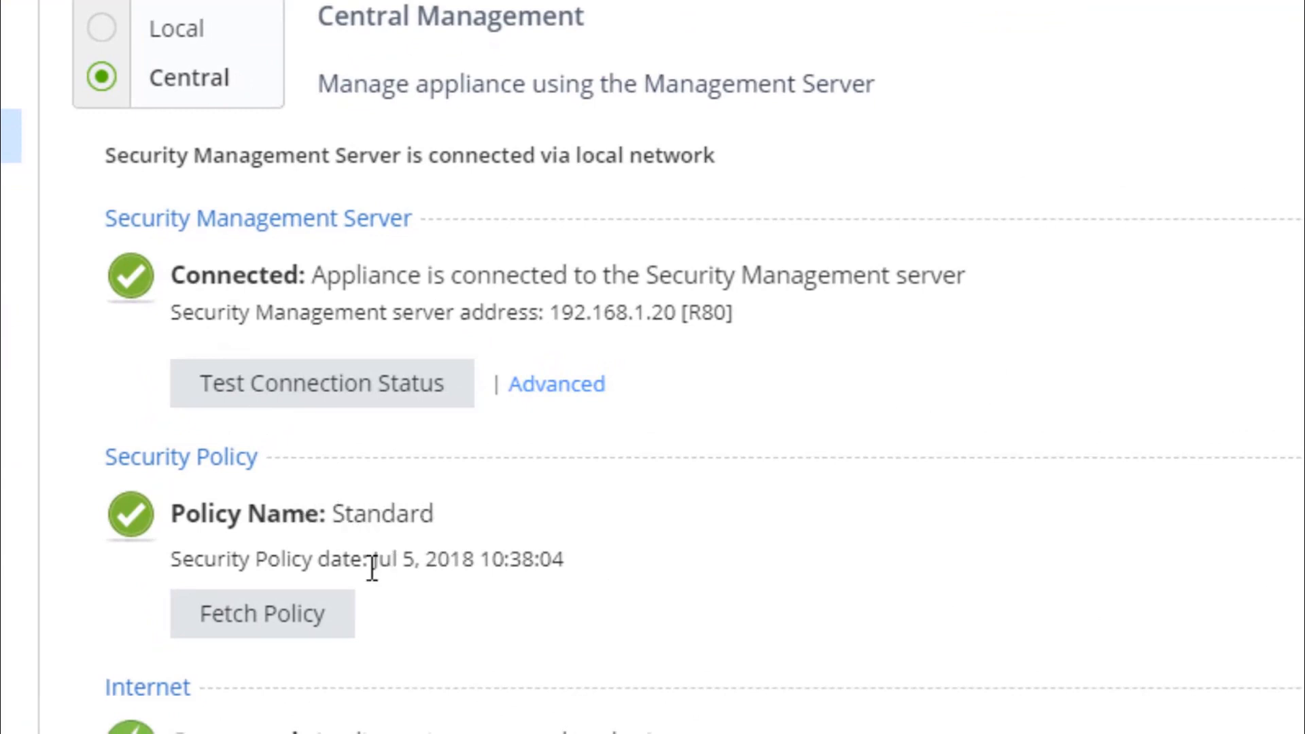